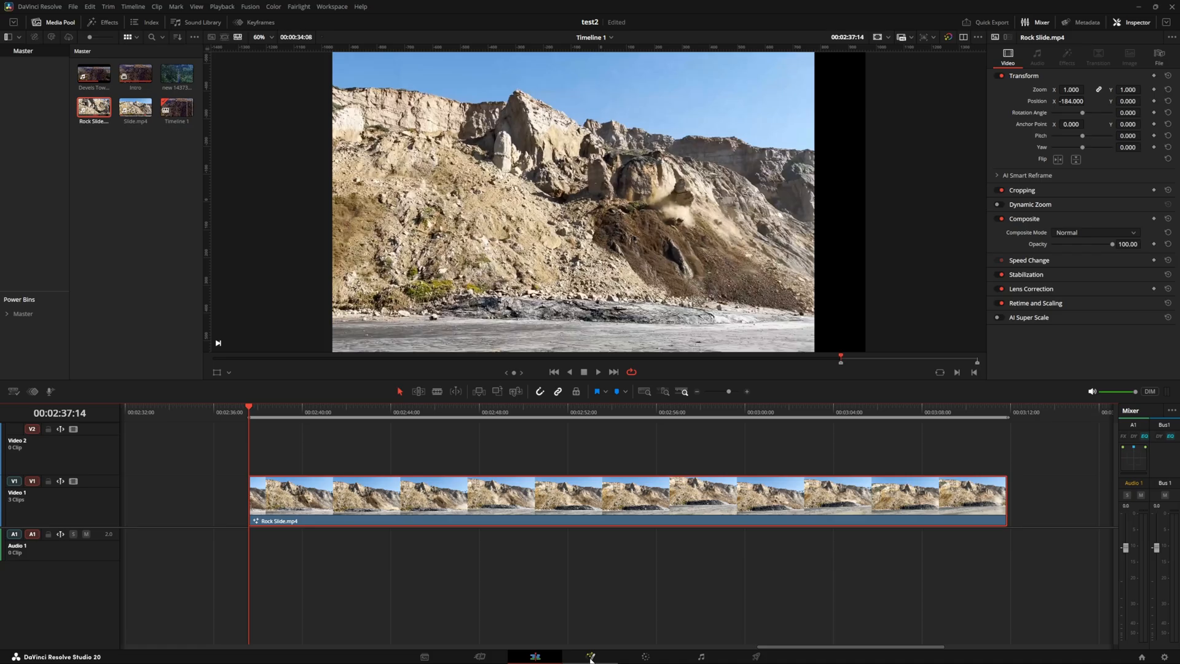
Step: Switch to the Fusion page showing the Rock Slide clip's MediaIn1 to MediaOut1 graph
left_click(591, 656)
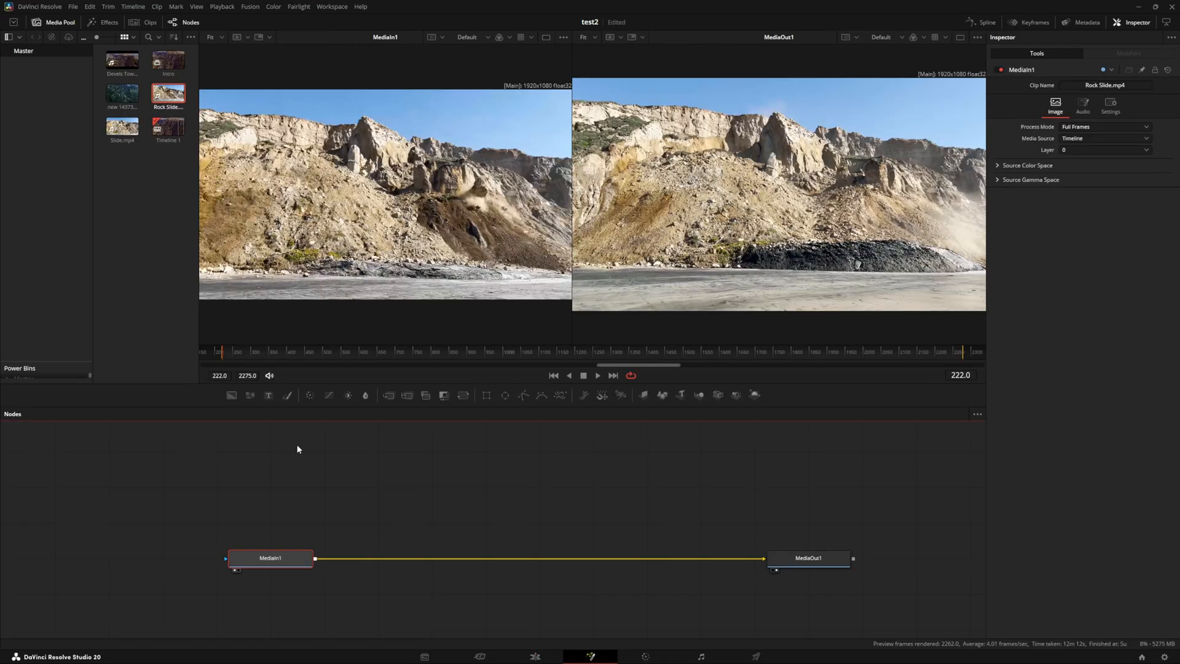
mouse_move(284, 564)
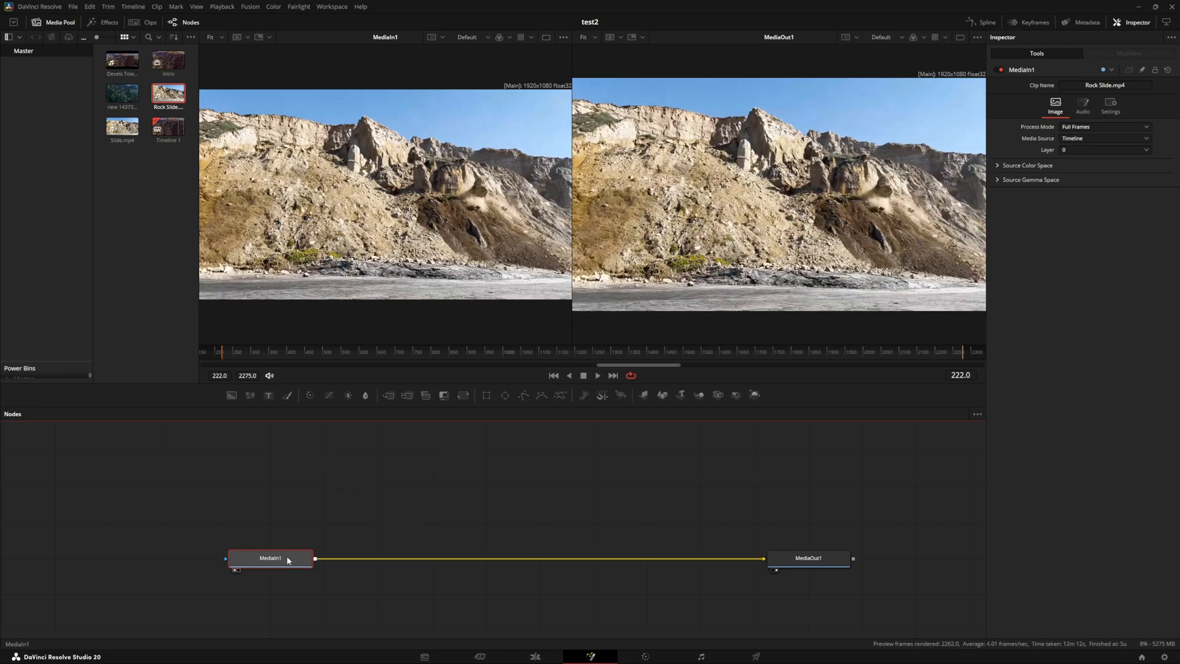
key("Ctrl+Space")
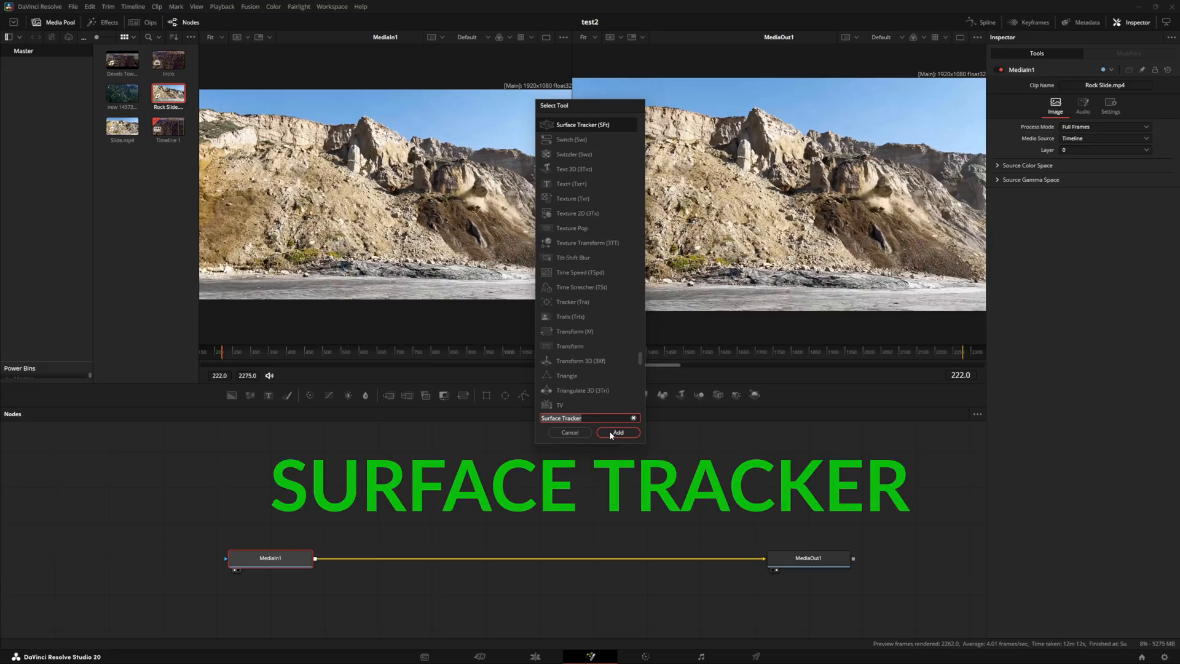
Step: Add SurfaceTracker1 on the clip and line Transform1 up under the Text node to feed it
left_click(617, 433)
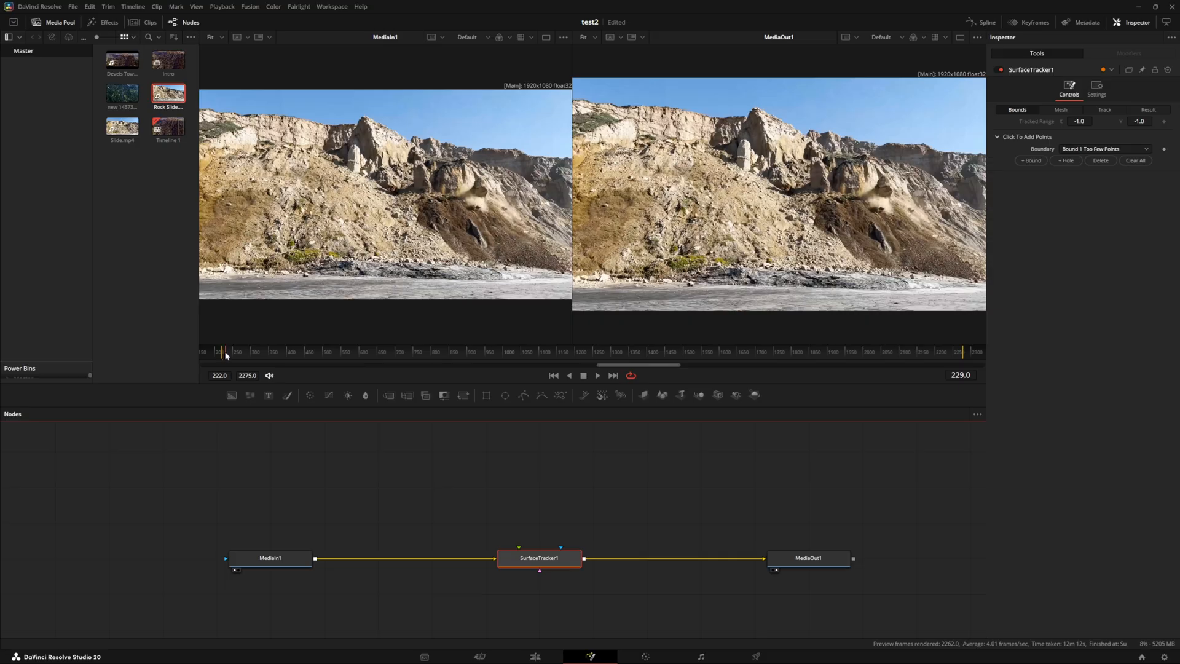
left_click(961, 352)
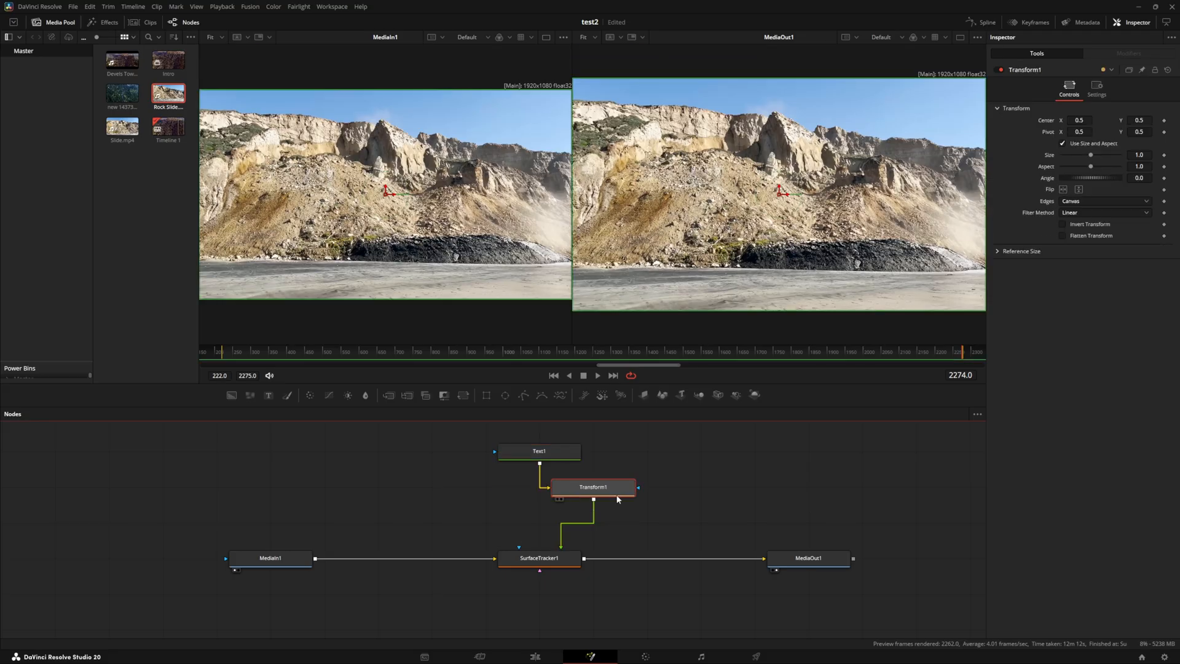
left_click_drag(593, 486, 539, 487)
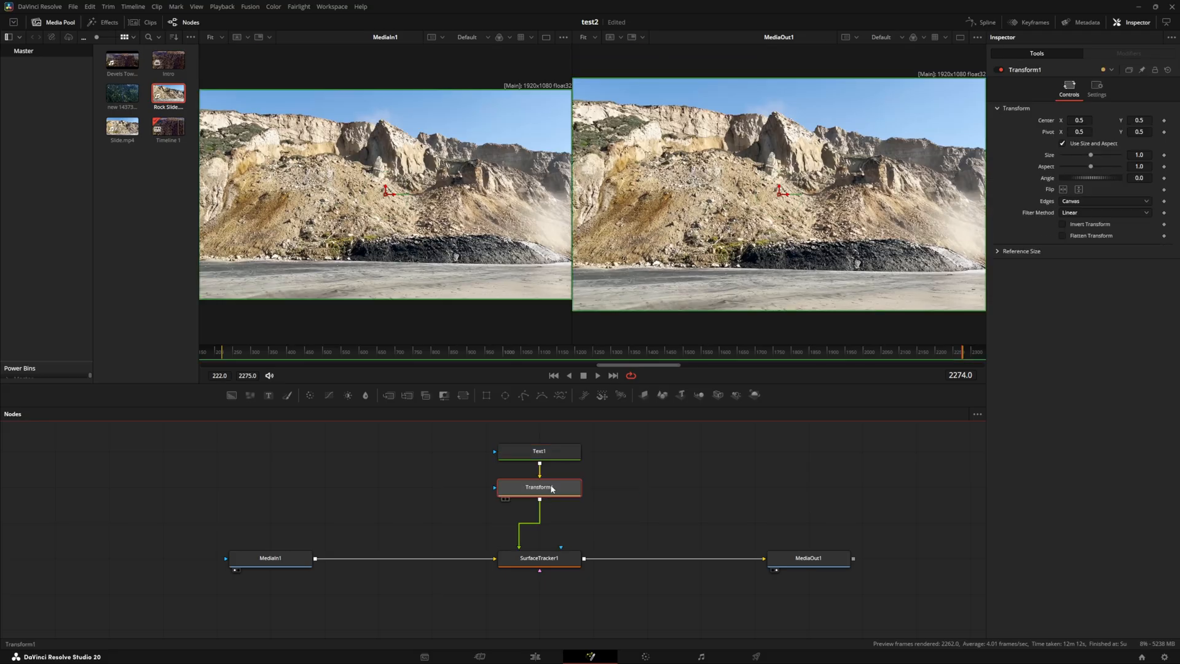
left_click(538, 558)
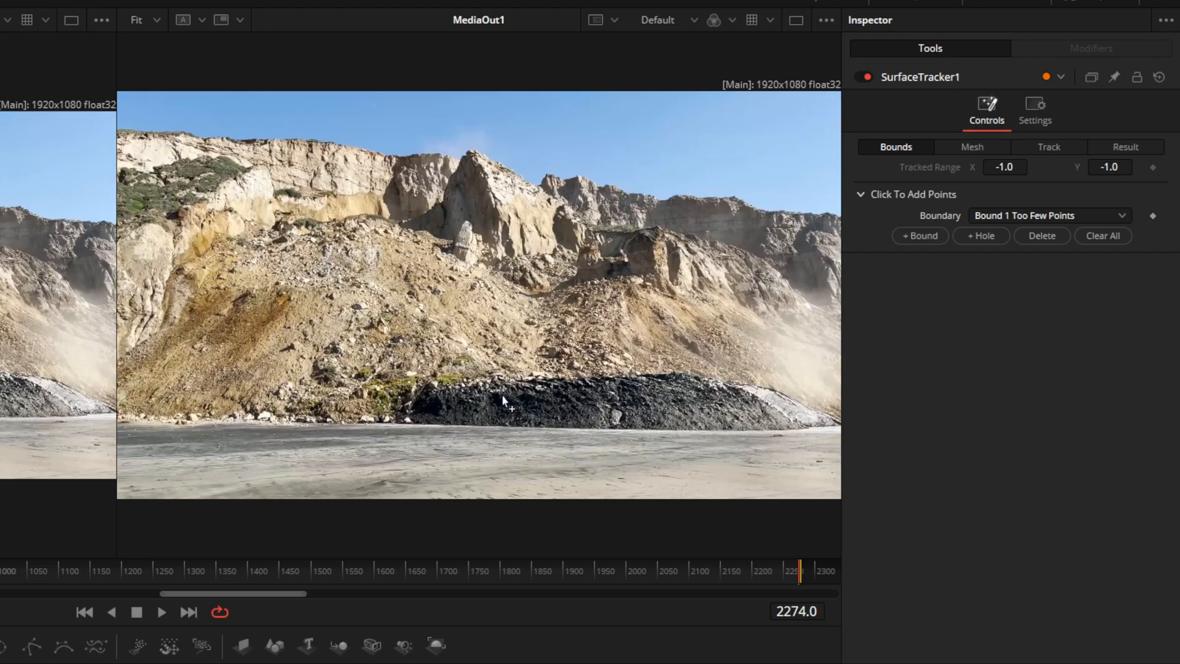
mouse_move(467, 398)
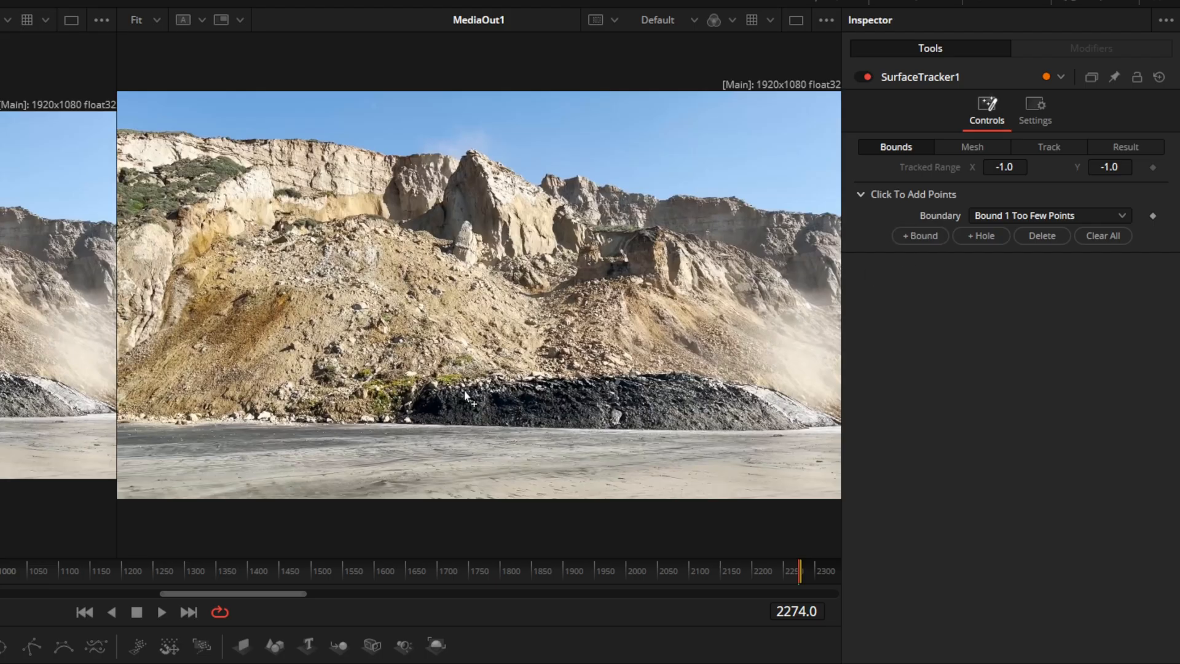
Step: Trace the Surface Tracker boundary around the dark rock pile at the cliff base
left_click(472, 393)
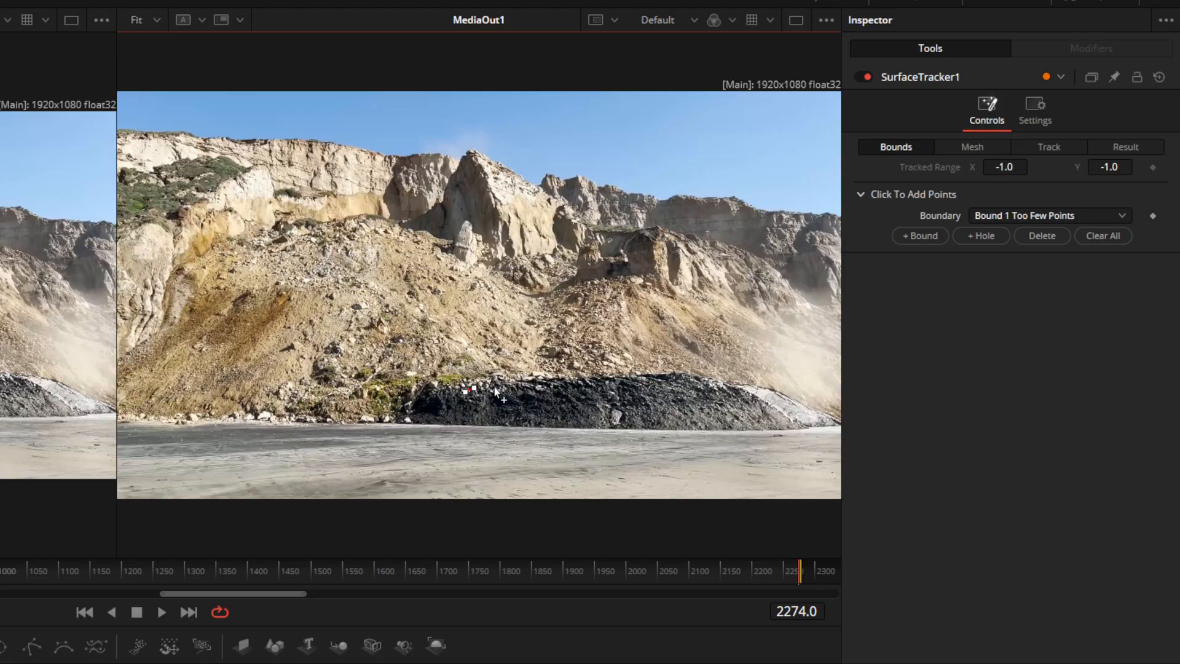
left_click_drag(463, 391, 578, 384)
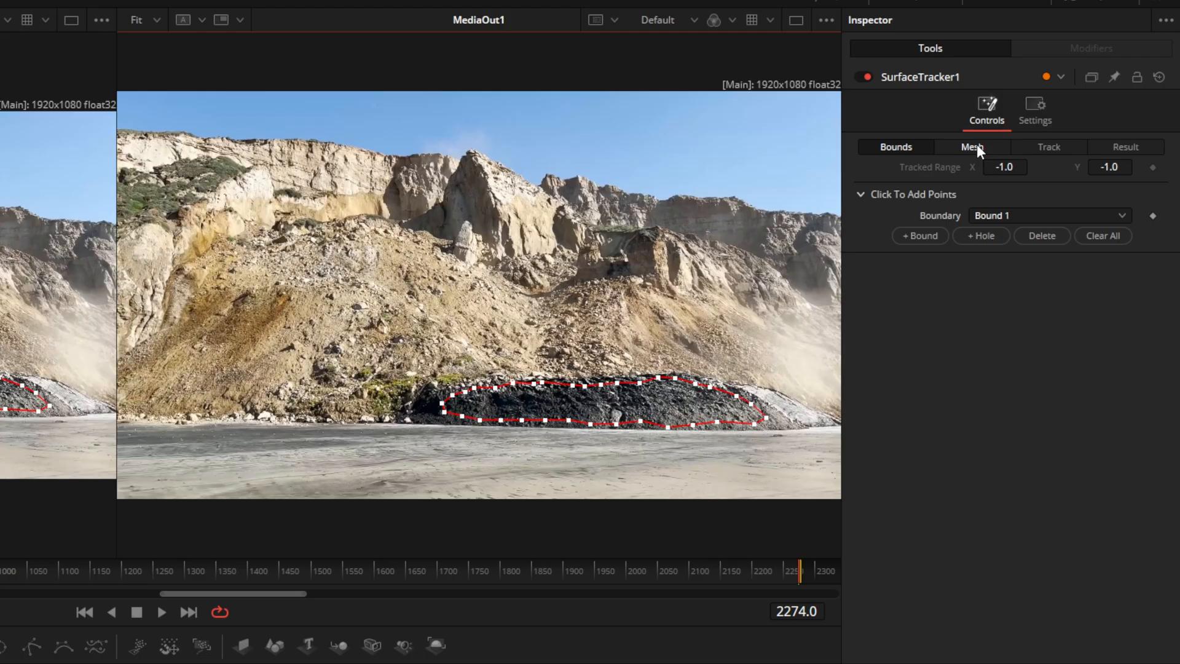
Step: Set the tracking mesh to a 200-point limit with minimum point spacing 5
left_click(972, 147)
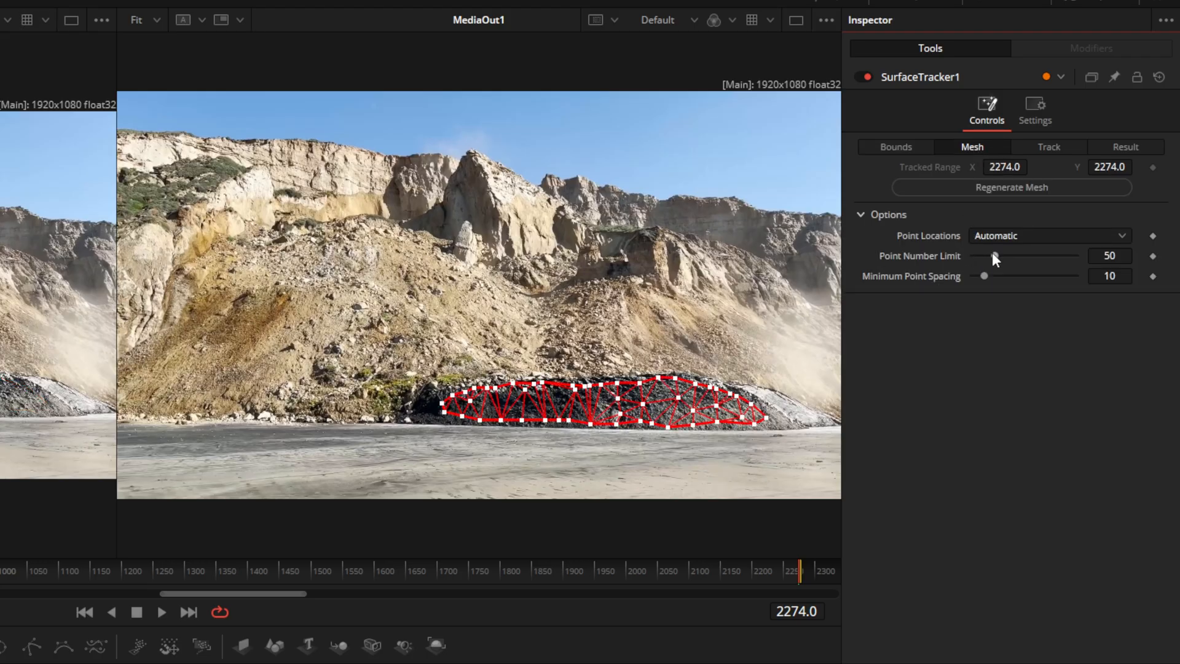
mouse_move(999, 262)
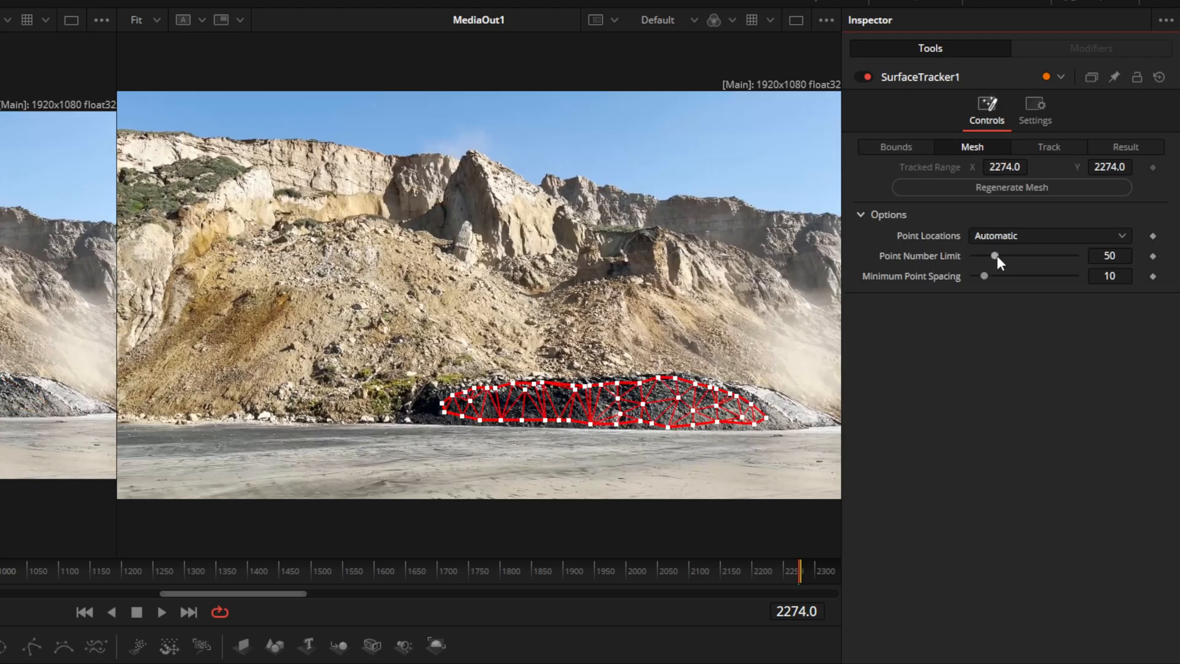
left_click_drag(994, 255, 974, 256)
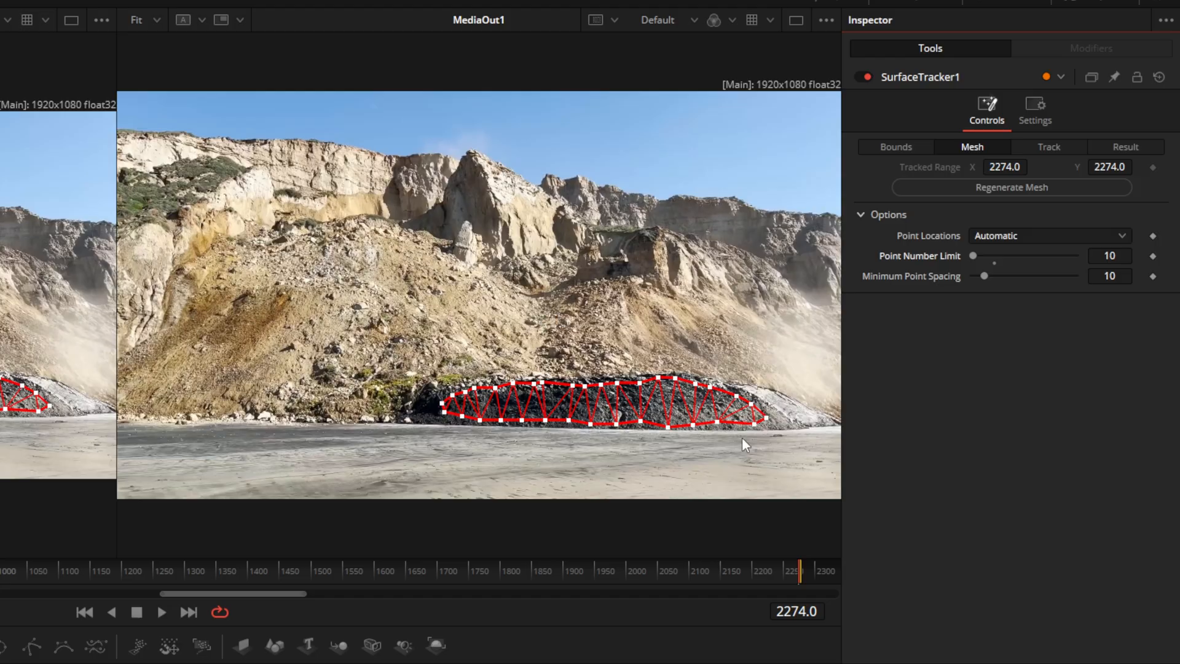
mouse_move(760, 418)
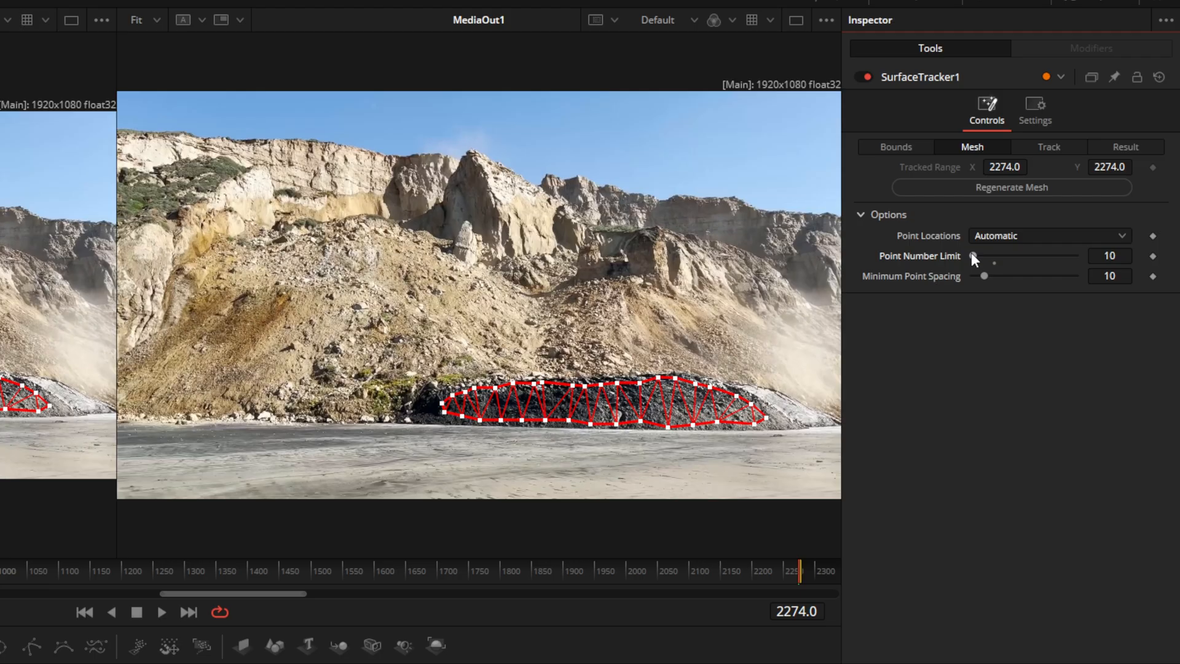
left_click_drag(974, 255, 1046, 255)
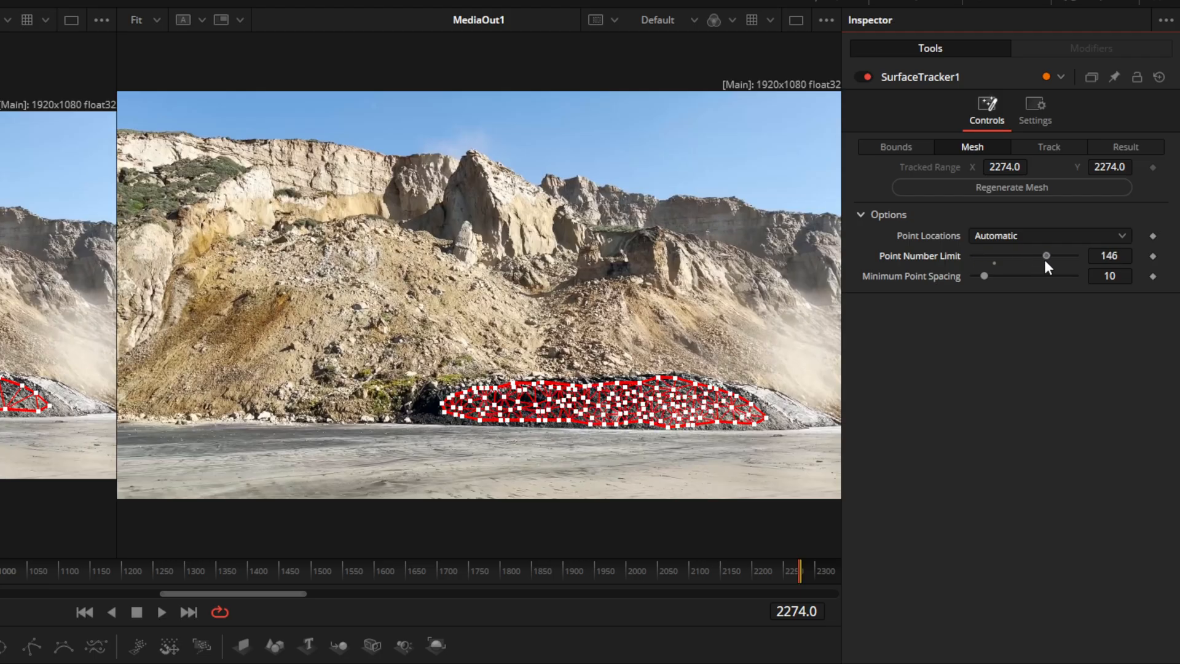
left_click_drag(1044, 255, 1074, 256)
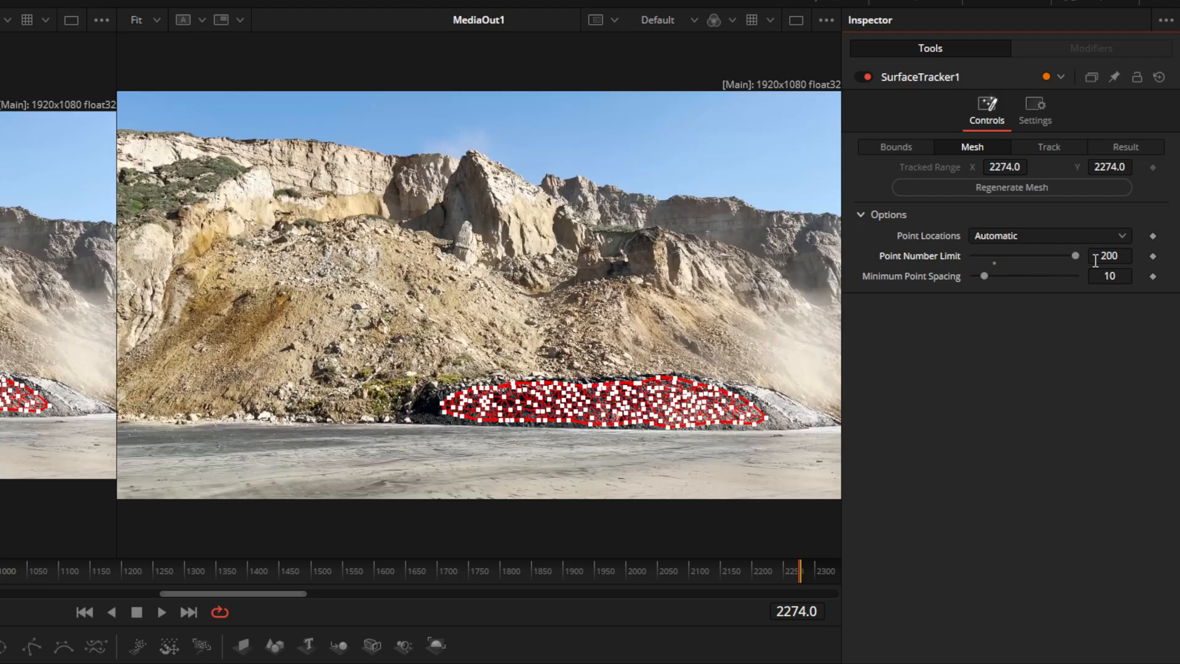
mouse_move(1026, 278)
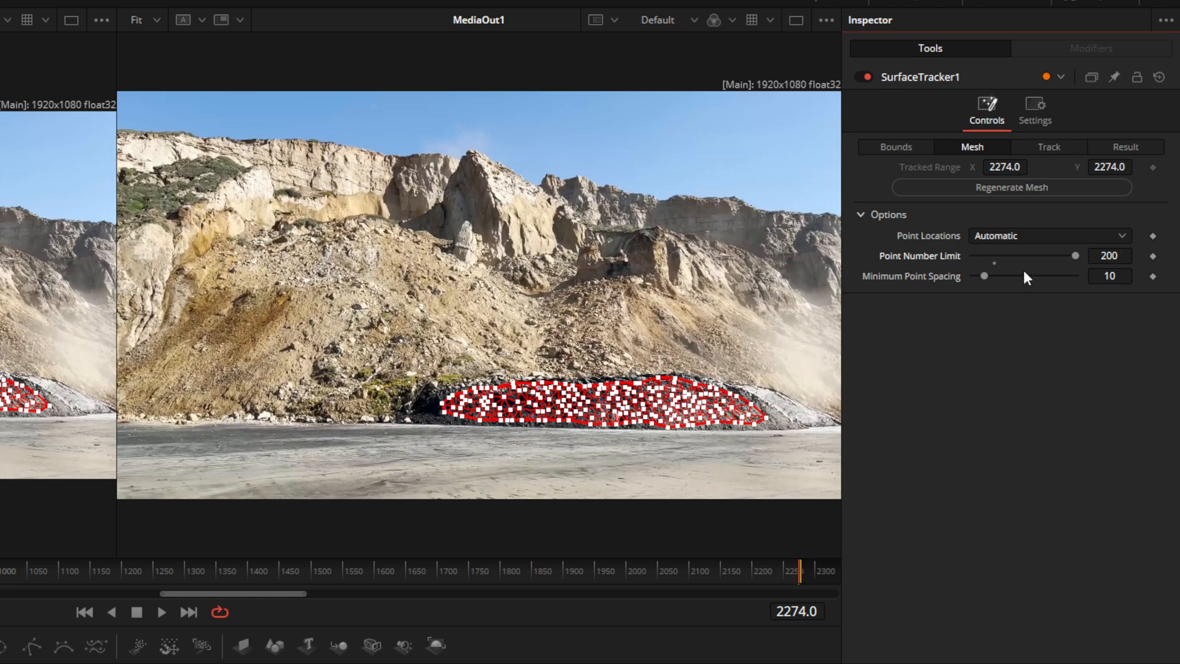
left_click_drag(983, 275, 988, 276)
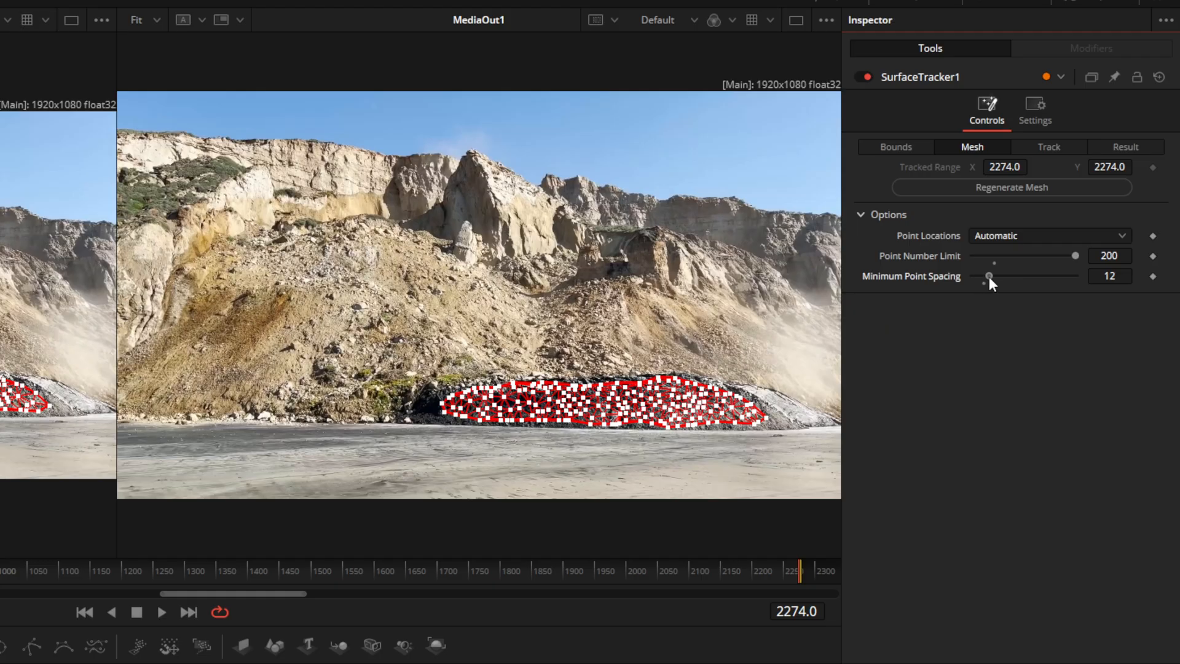
left_click_drag(989, 275, 1043, 275)
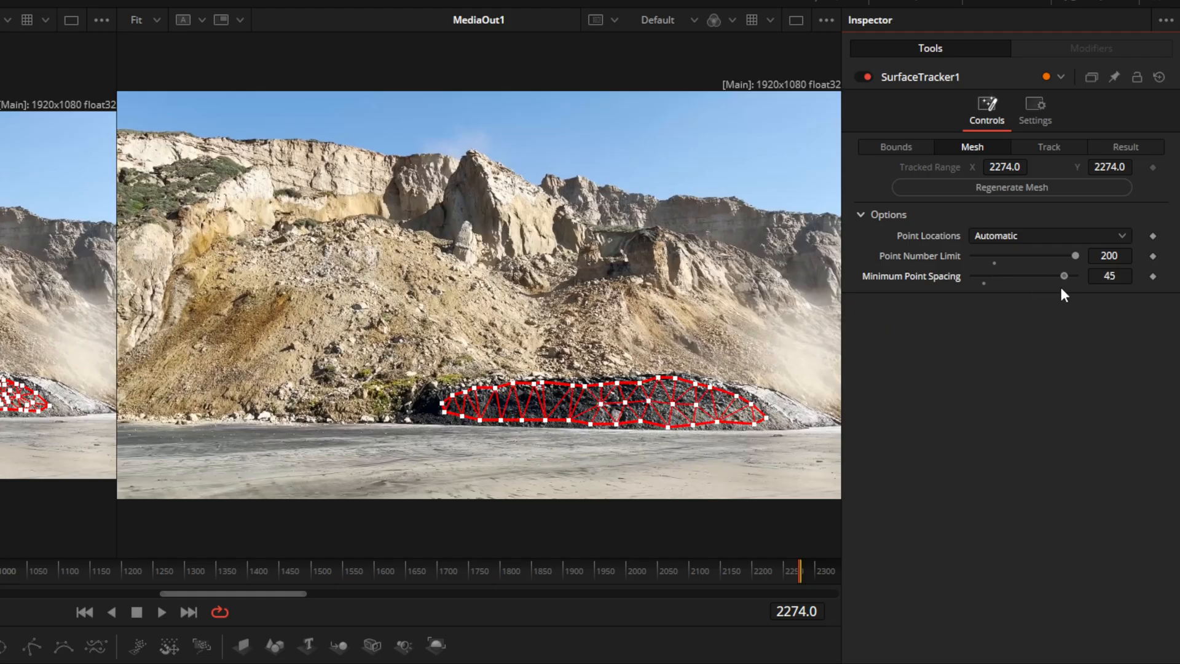
left_click_drag(1064, 275, 993, 276)
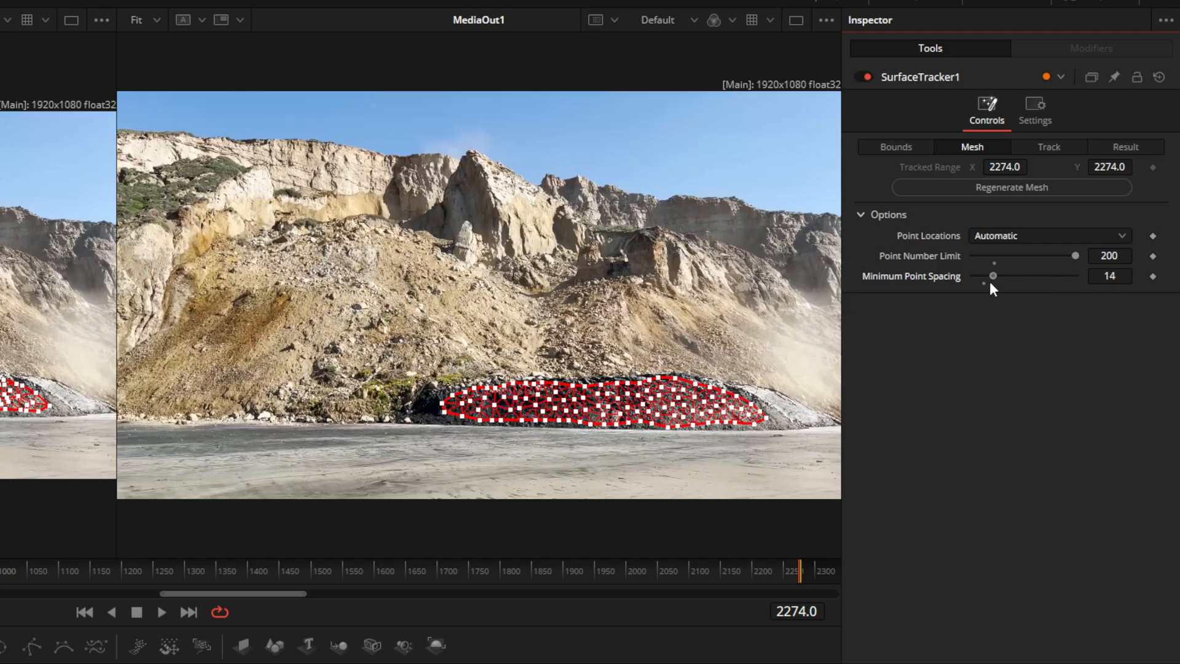
left_click_drag(993, 276, 971, 276)
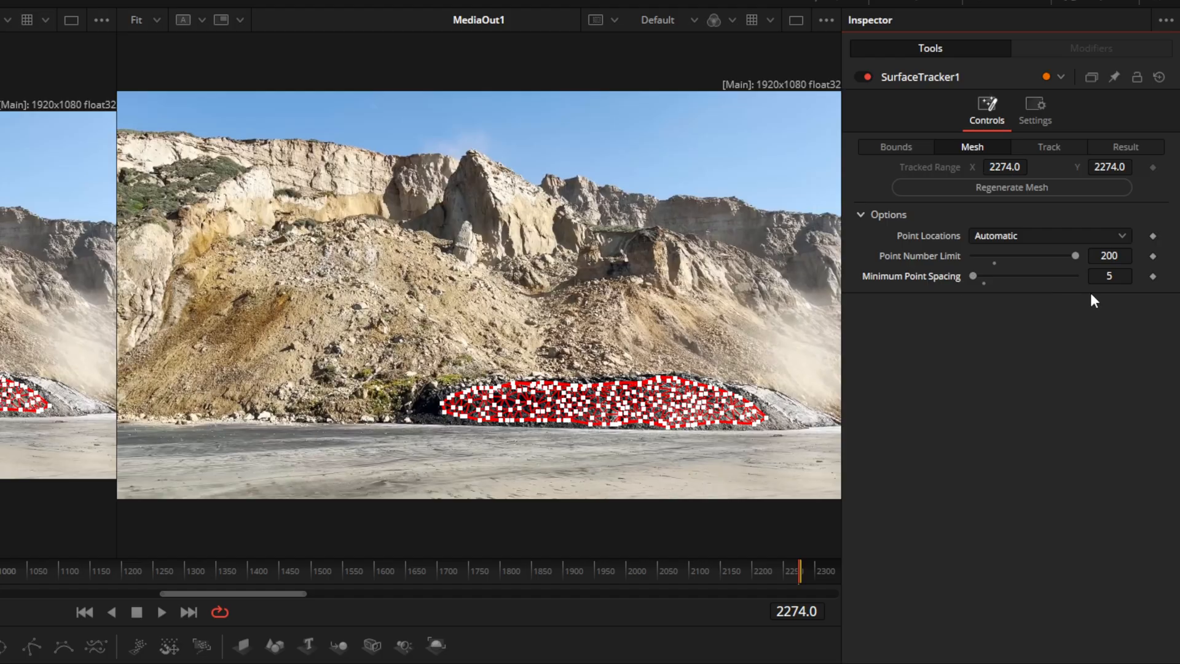
mouse_move(1000, 290)
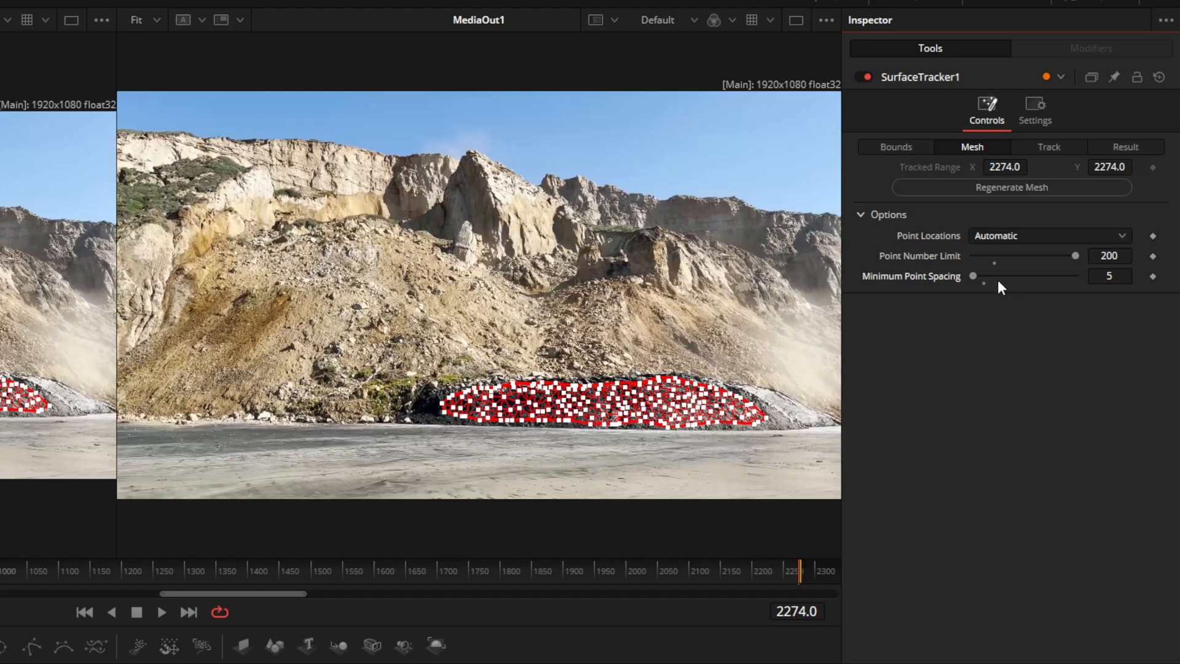
Step: Show the Track settings, try Quality Better, then leave it on Faster
left_click(1047, 147)
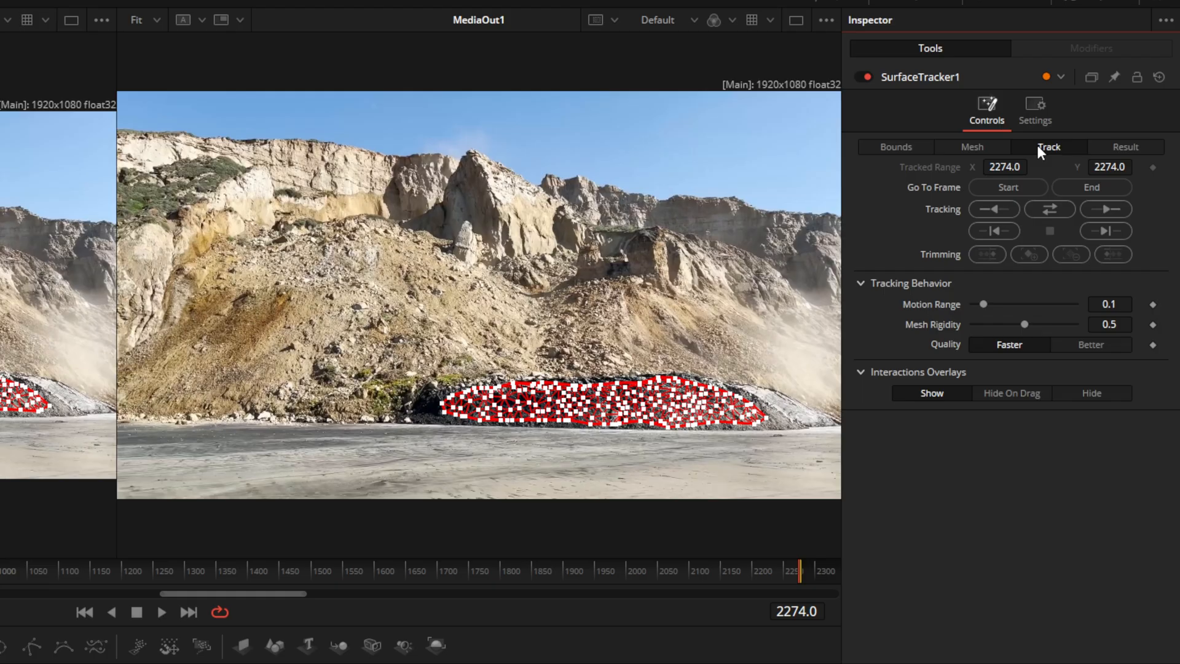
mouse_move(1042, 177)
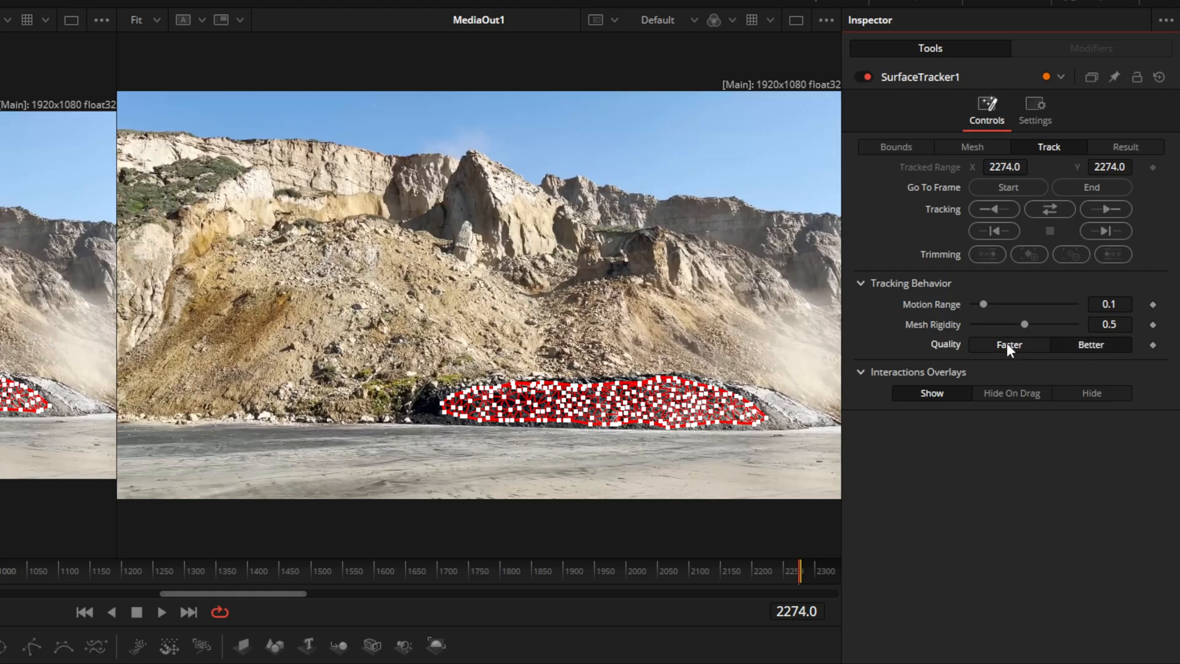
left_click(1091, 344)
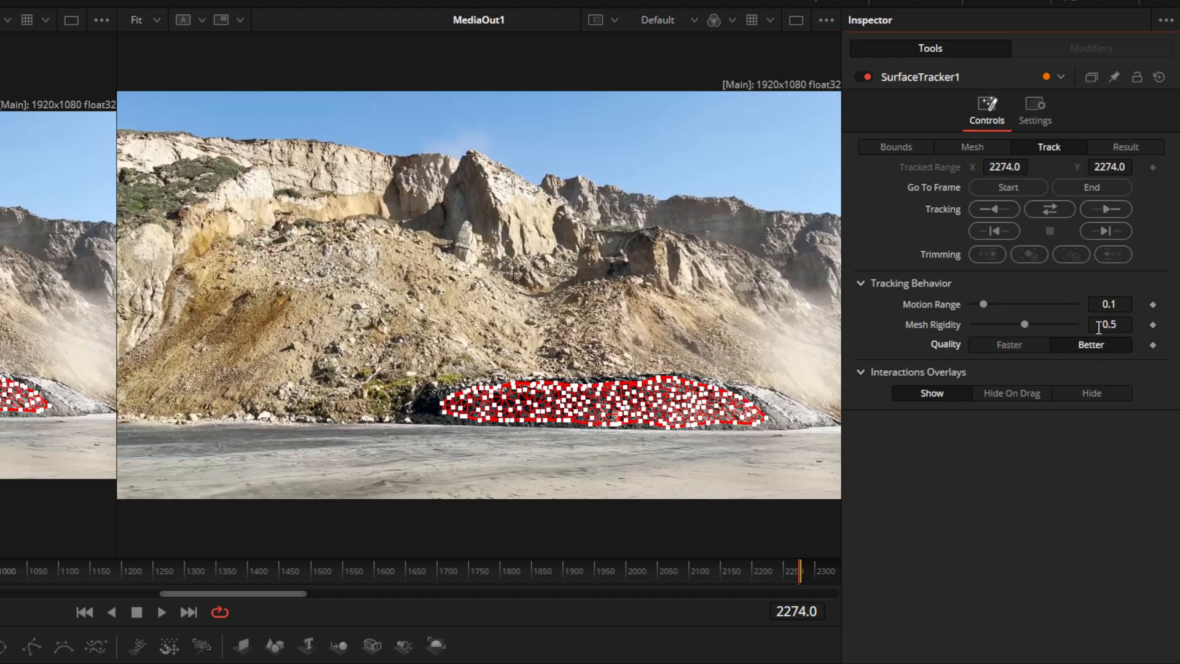
left_click(1008, 345)
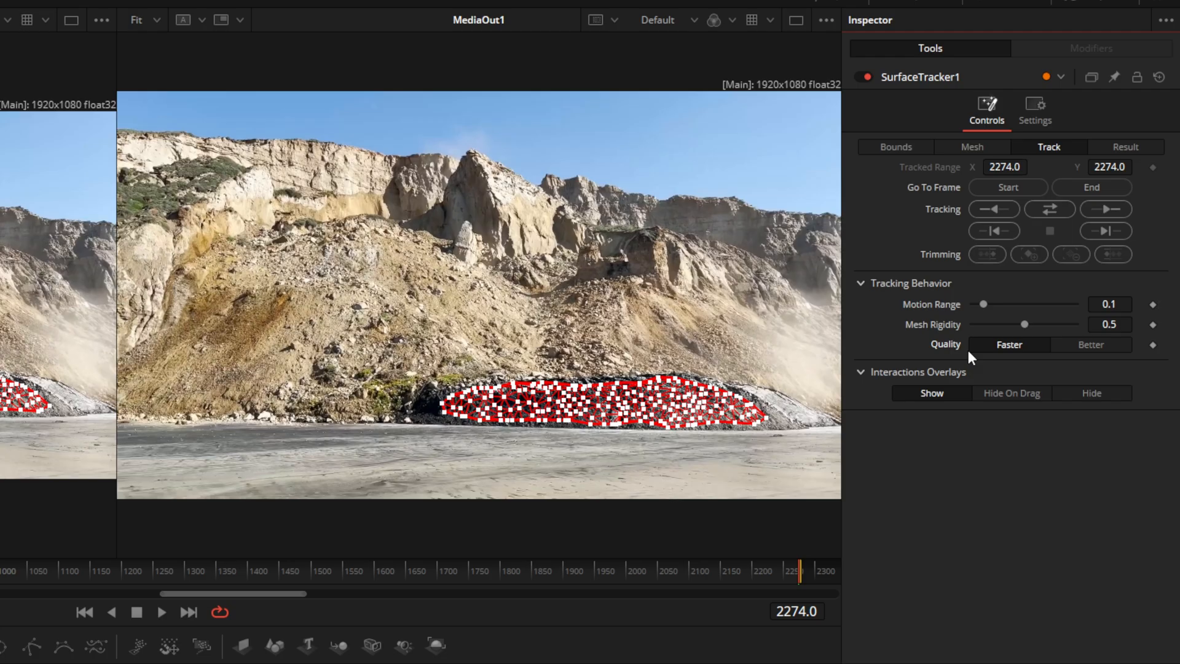
mouse_move(717, 414)
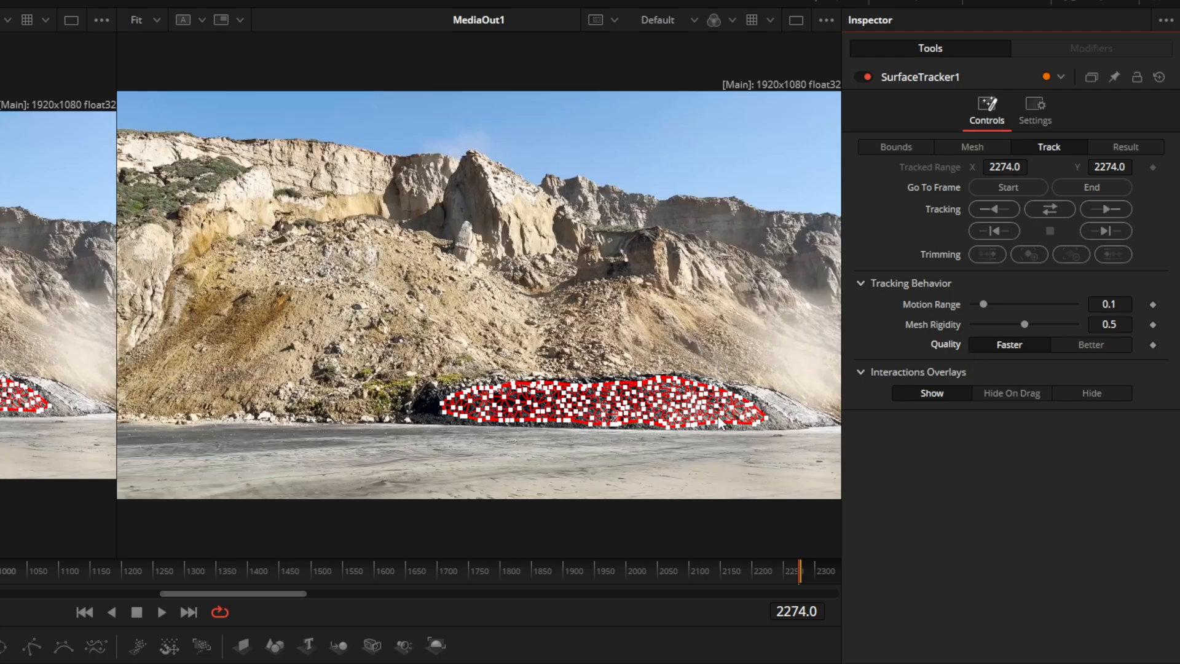
mouse_move(803, 589)
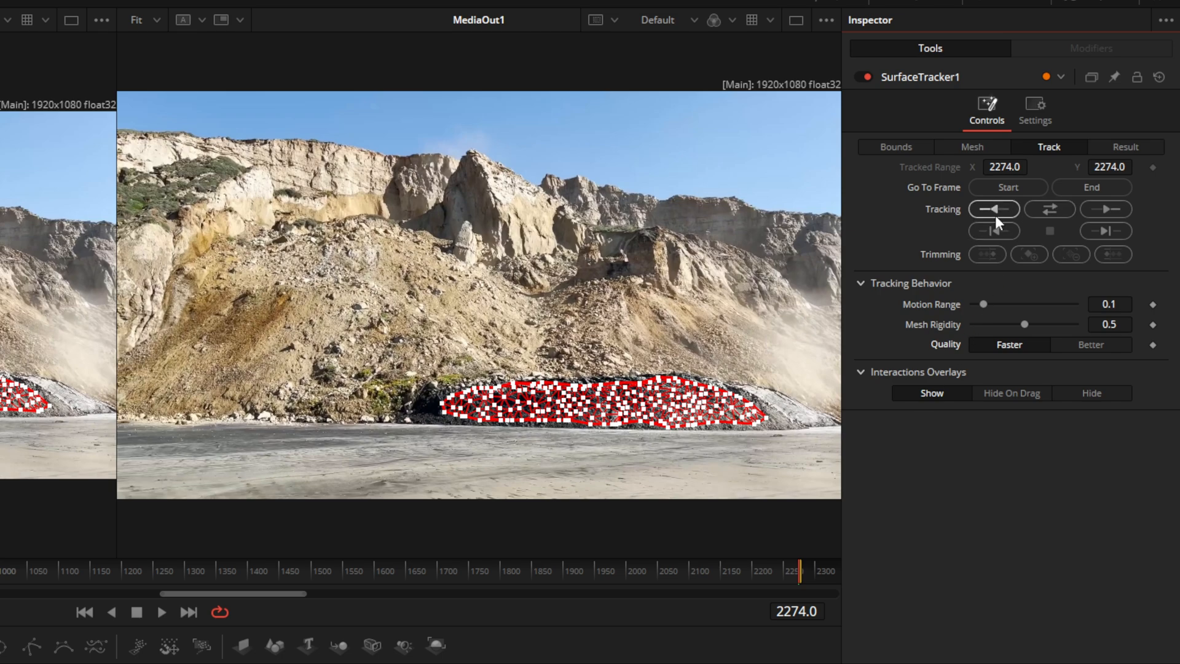
mouse_move(995, 219)
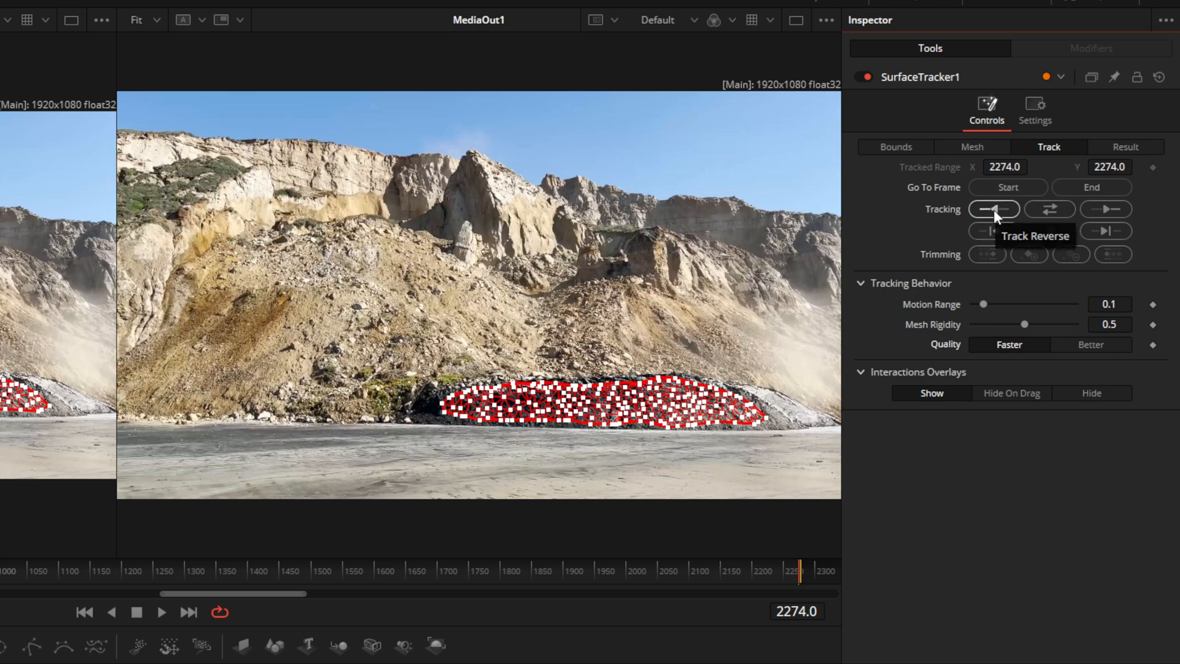
Step: Run Track Reverse over the rock pile, then move to frame 2245
left_click(993, 209)
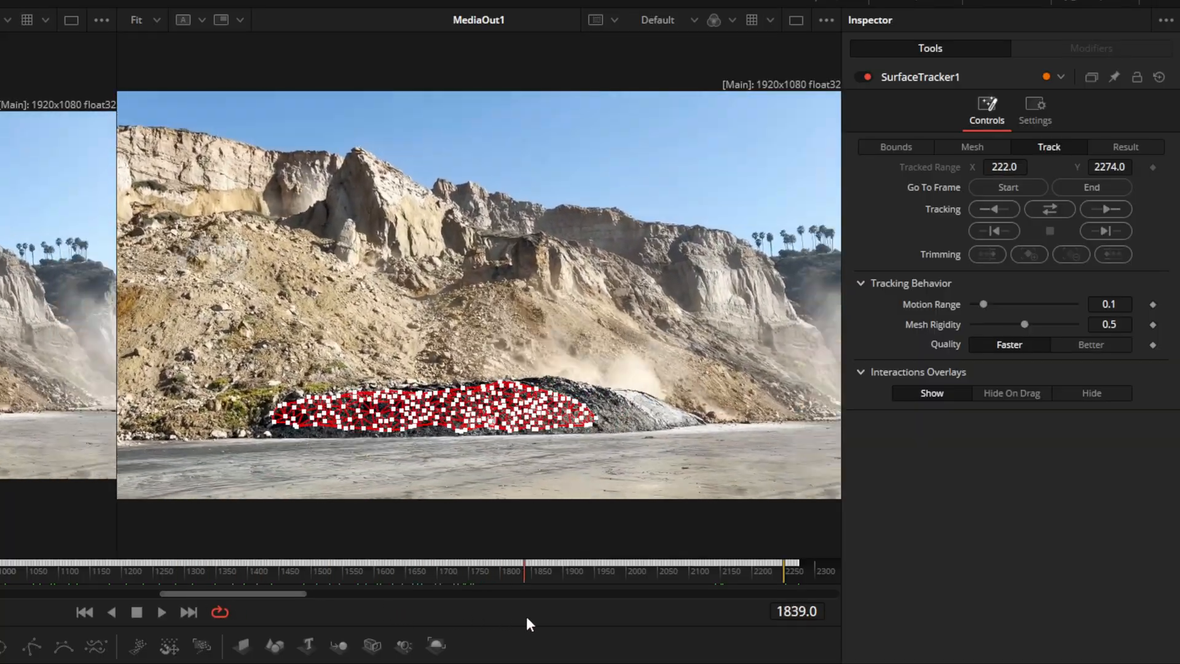
left_click(737, 571)
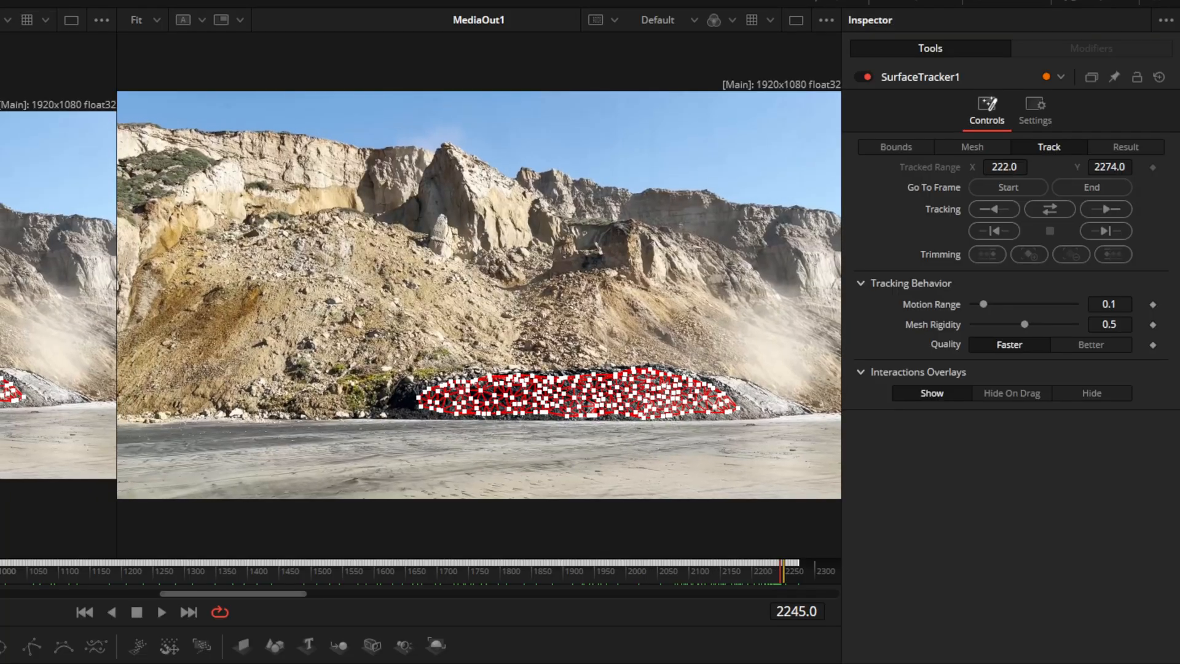
mouse_move(1064, 339)
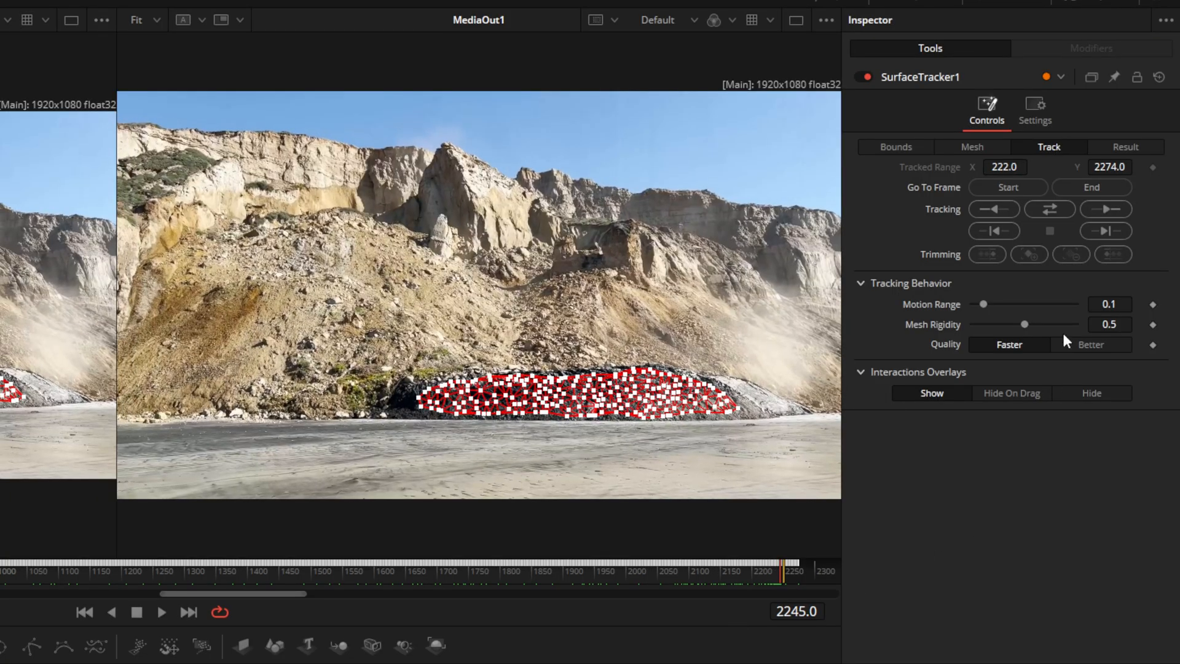
mouse_move(23, 414)
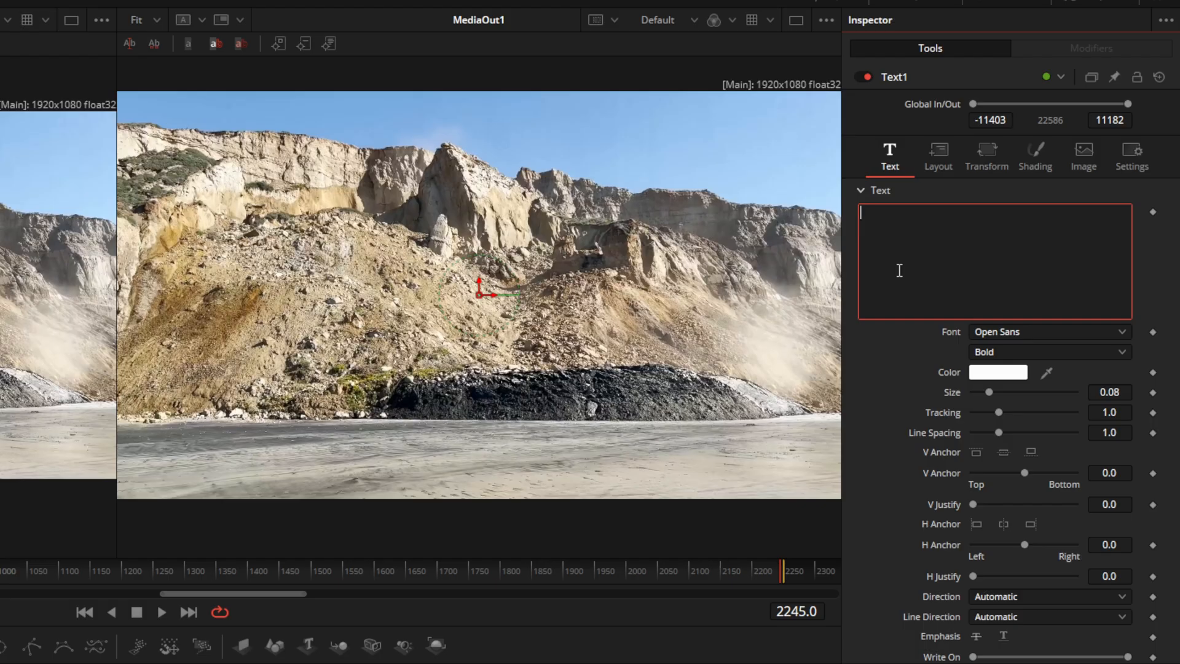
Step: Enter THE BLOB in bold green Lato and enlarge it to size about 0.2
left_click(1049, 331)
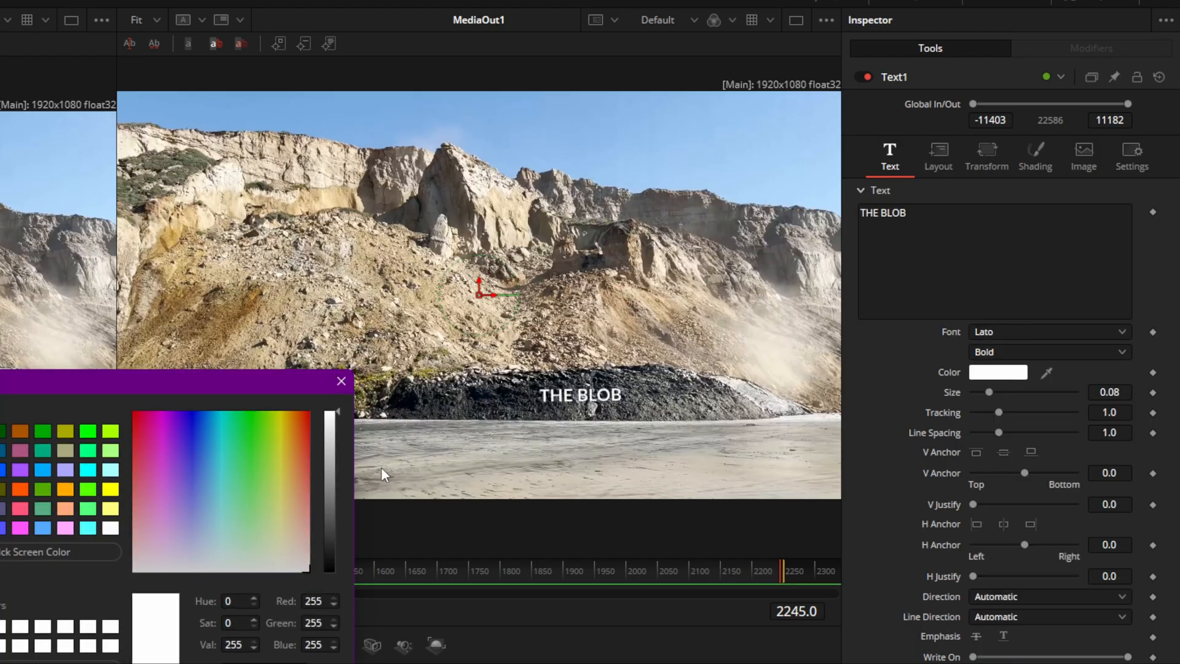
mouse_move(255, 432)
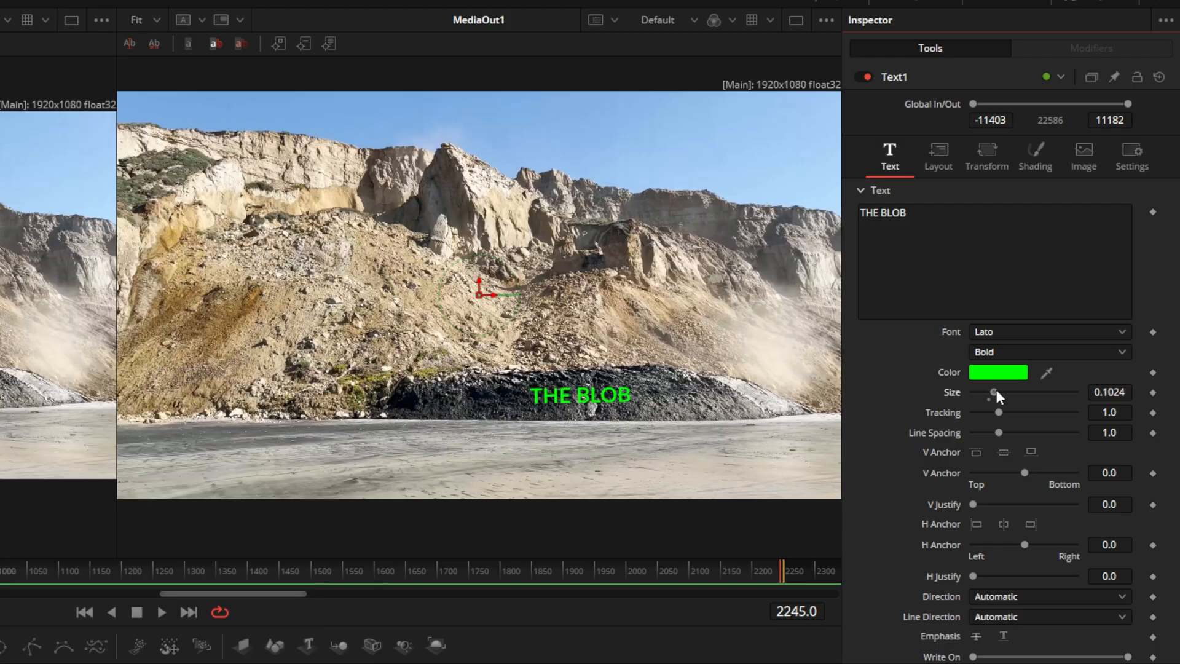
left_click_drag(993, 392, 1012, 392)
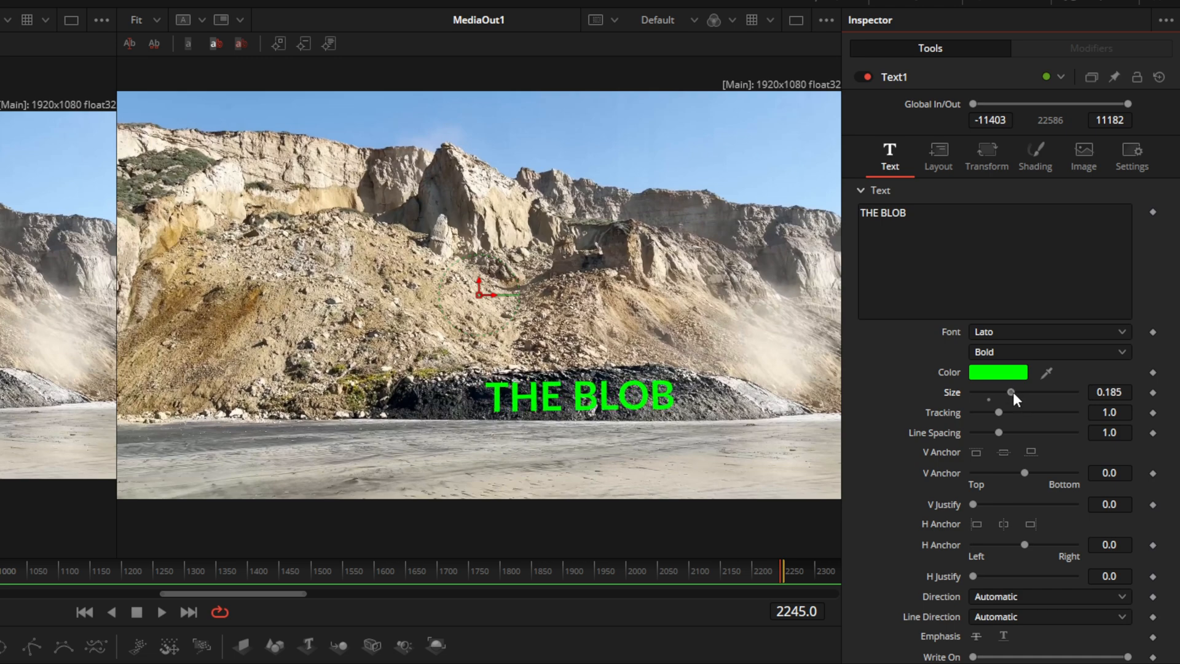
left_click_drag(1011, 392, 1012, 392)
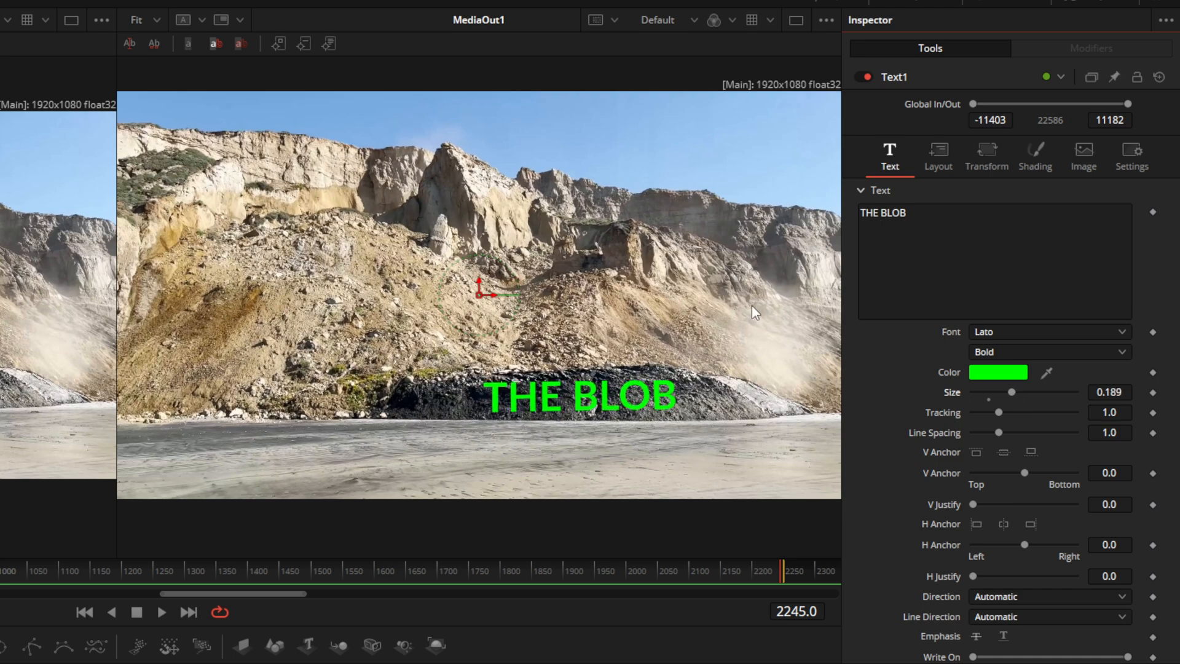
left_click_drag(483, 290, 479, 269)
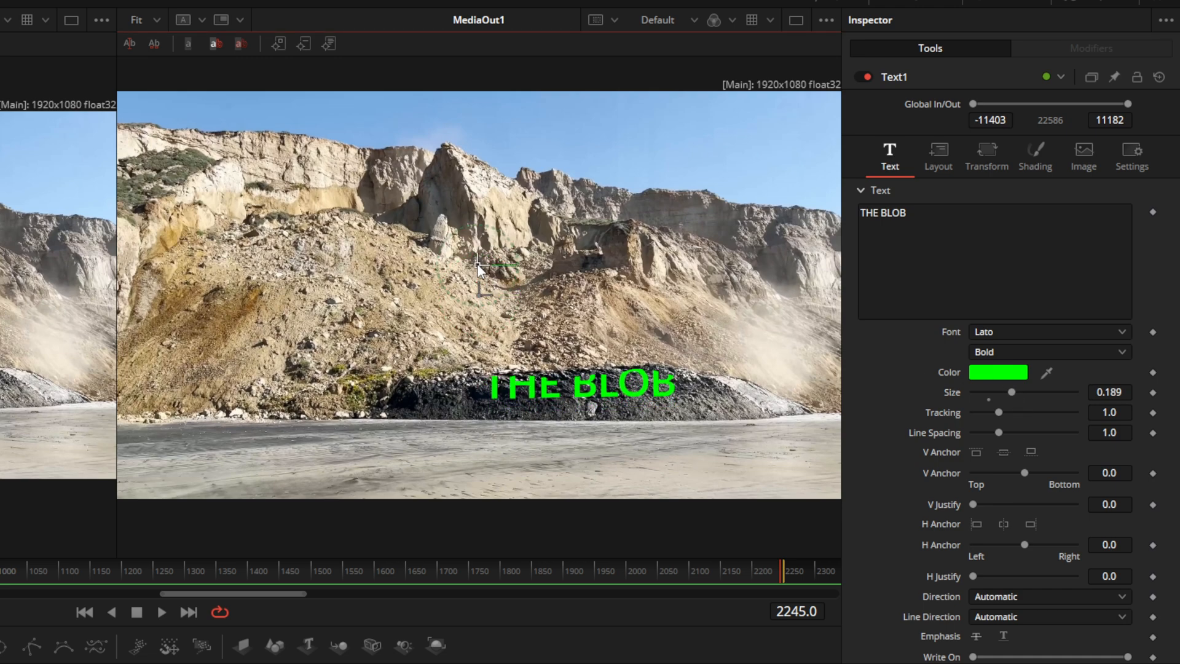
left_click_drag(478, 269, 468, 337)
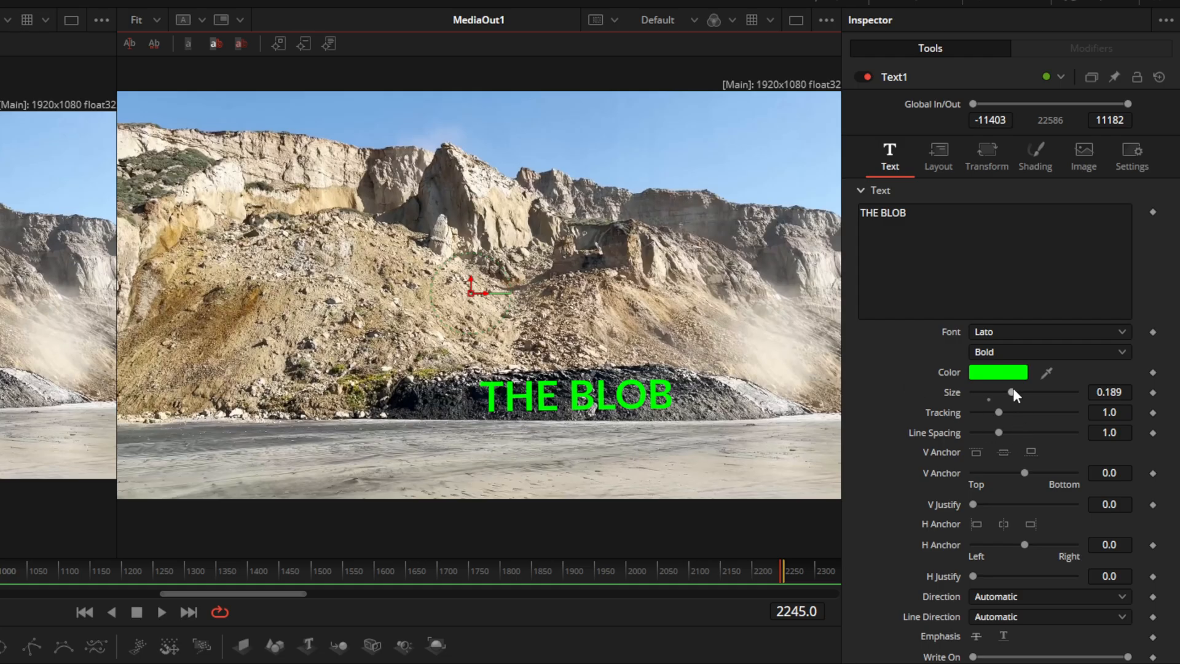
left_click_drag(1004, 392, 1016, 392)
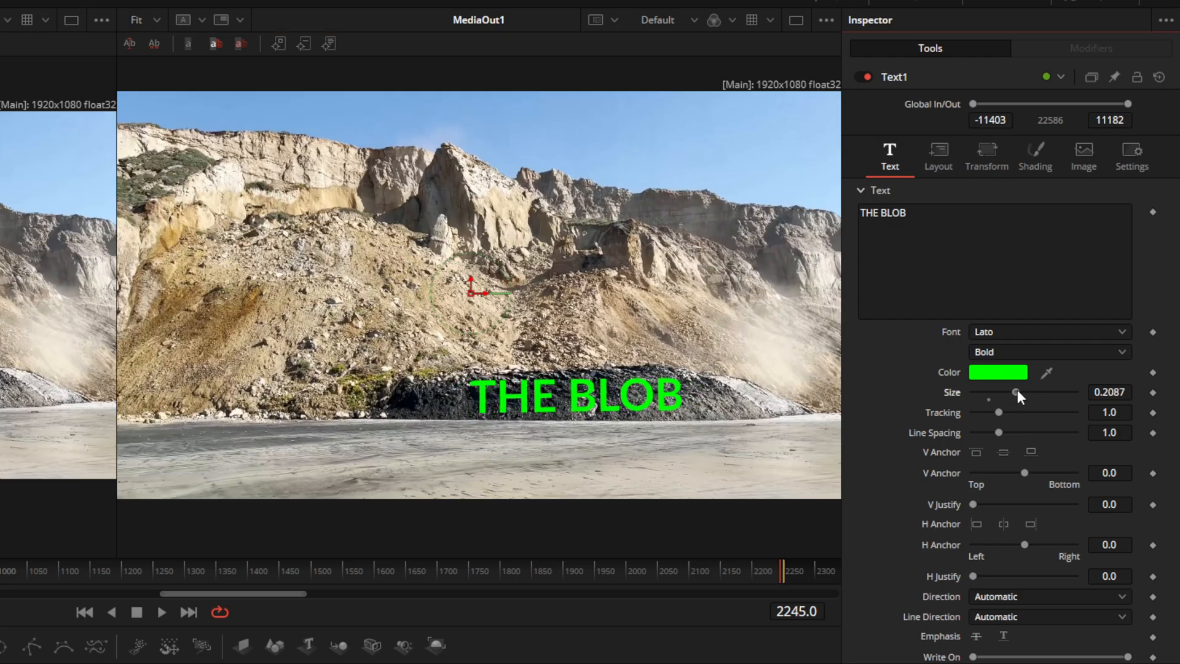
left_click_drag(1013, 392, 1011, 392)
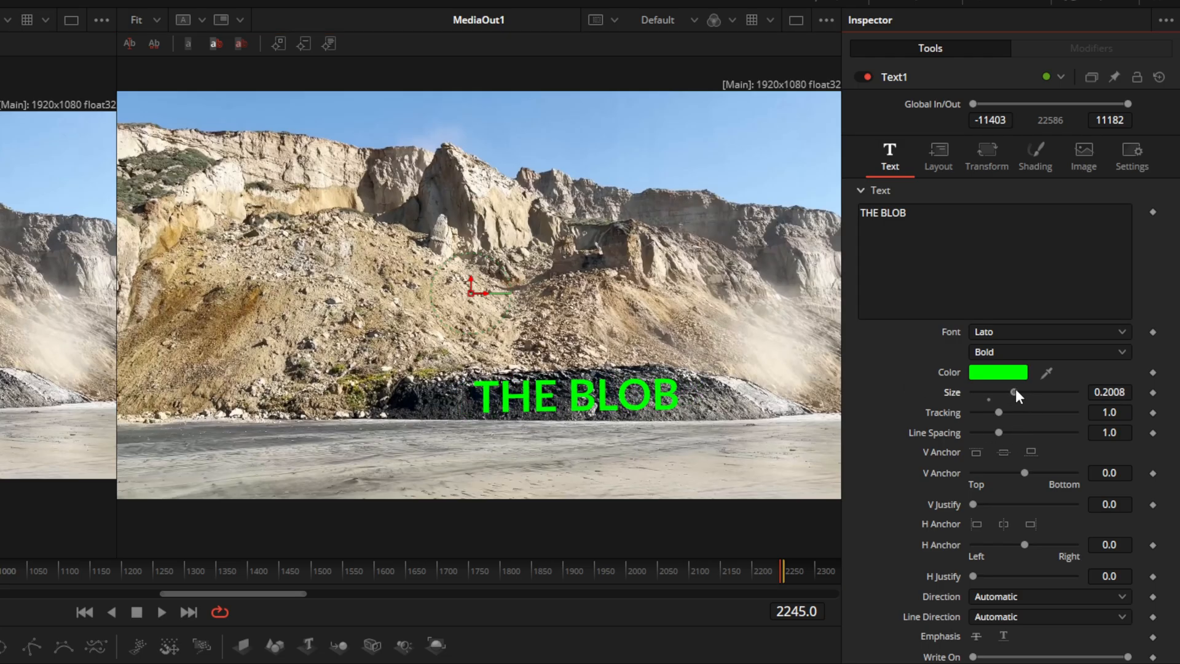
Step: Enable shading element 2 Red Outline on the text and adjust its thickness
left_click(1034, 150)
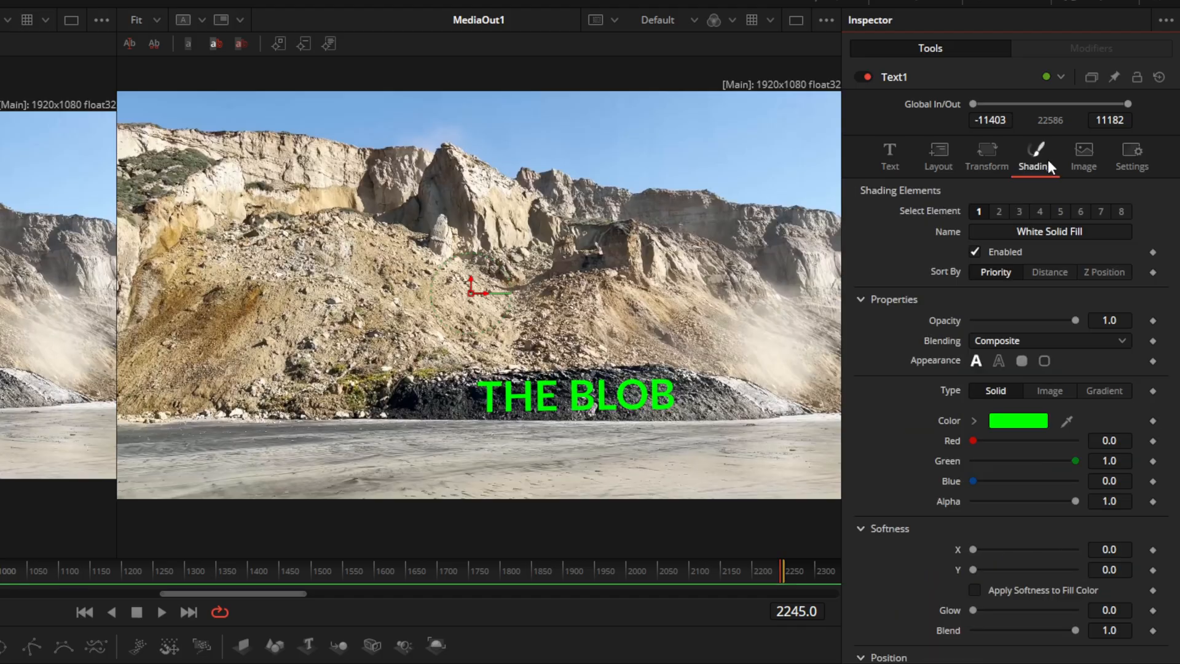
mouse_move(986, 229)
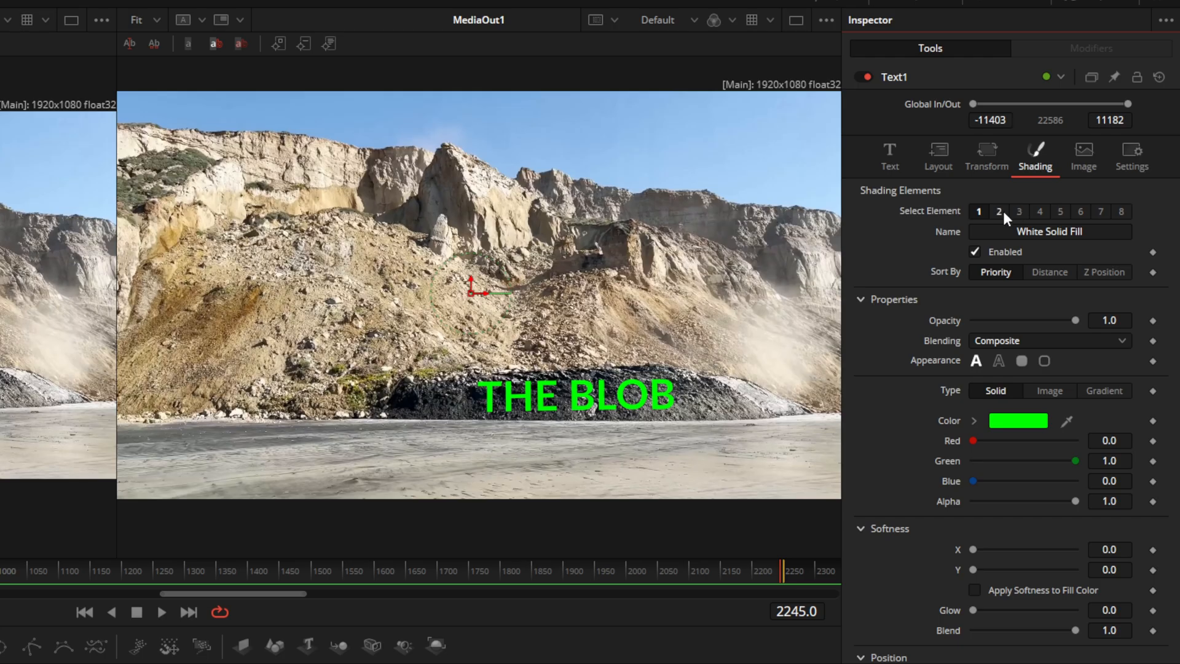
left_click(998, 211)
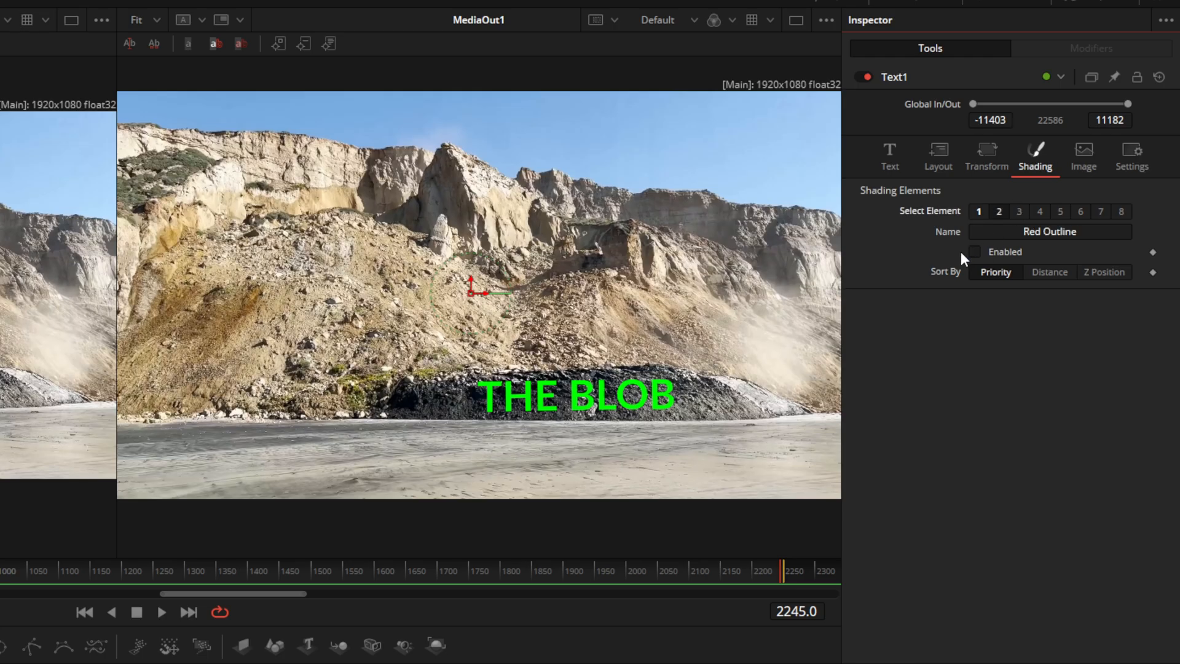
left_click(973, 251)
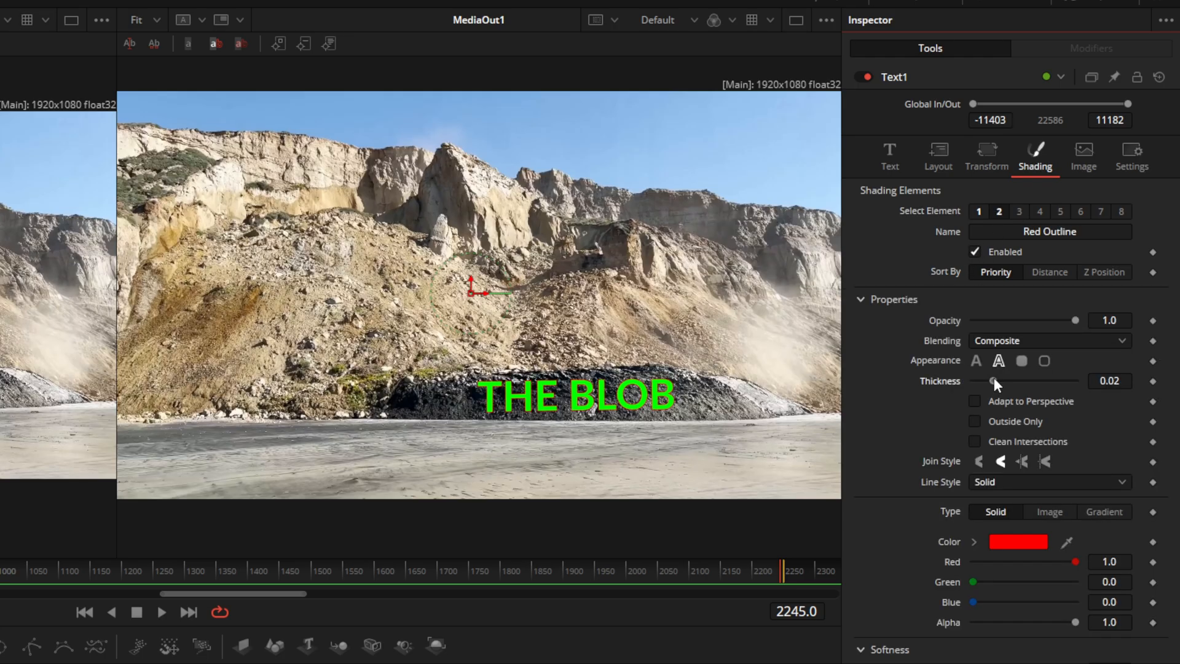
left_click_drag(993, 381, 1034, 381)
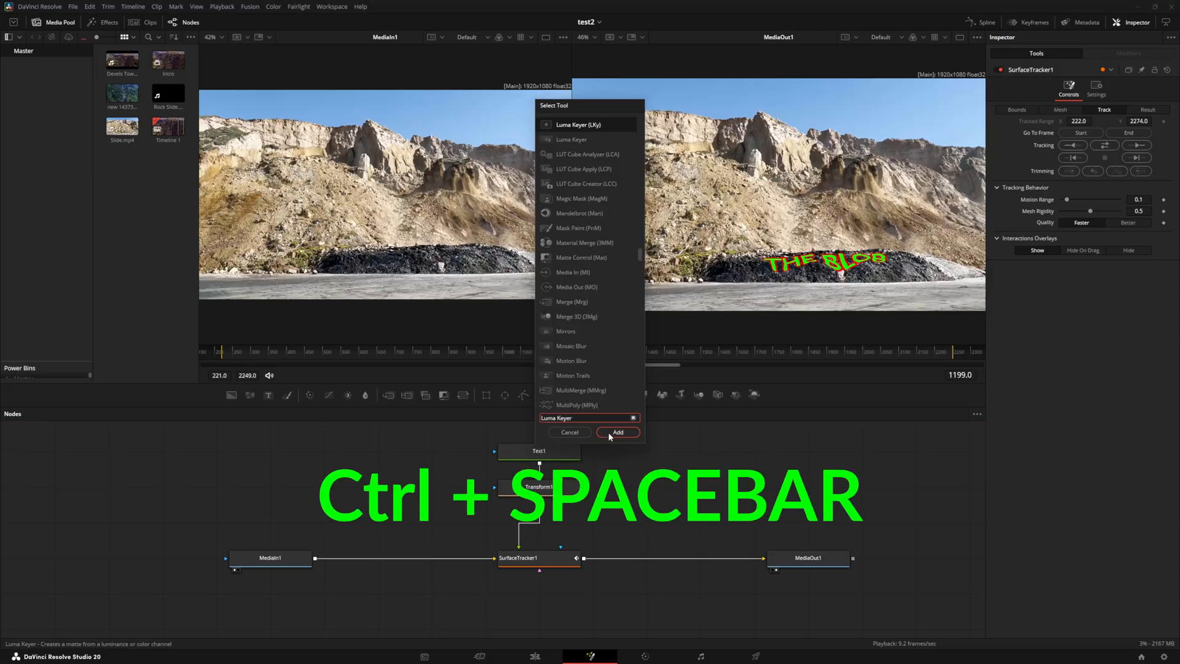
Step: Add LumaKeyer1 fed by MediaIn1 and wire its output into the Merge before MediaOut1
left_click(617, 433)
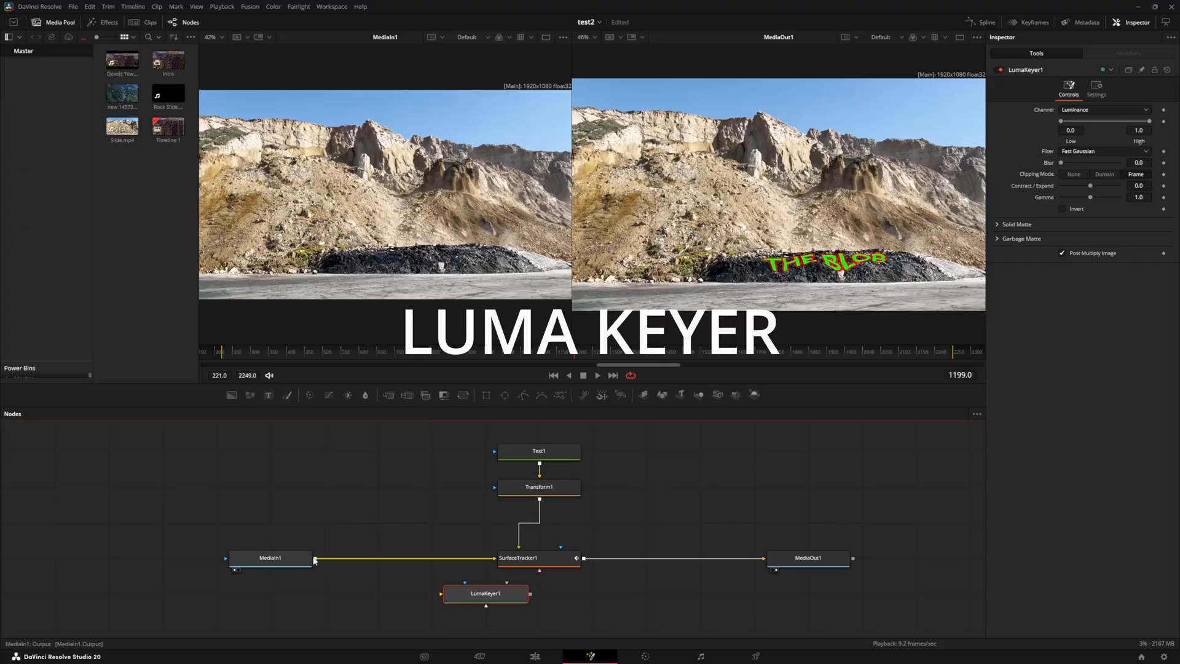
left_click_drag(313, 558, 441, 593)
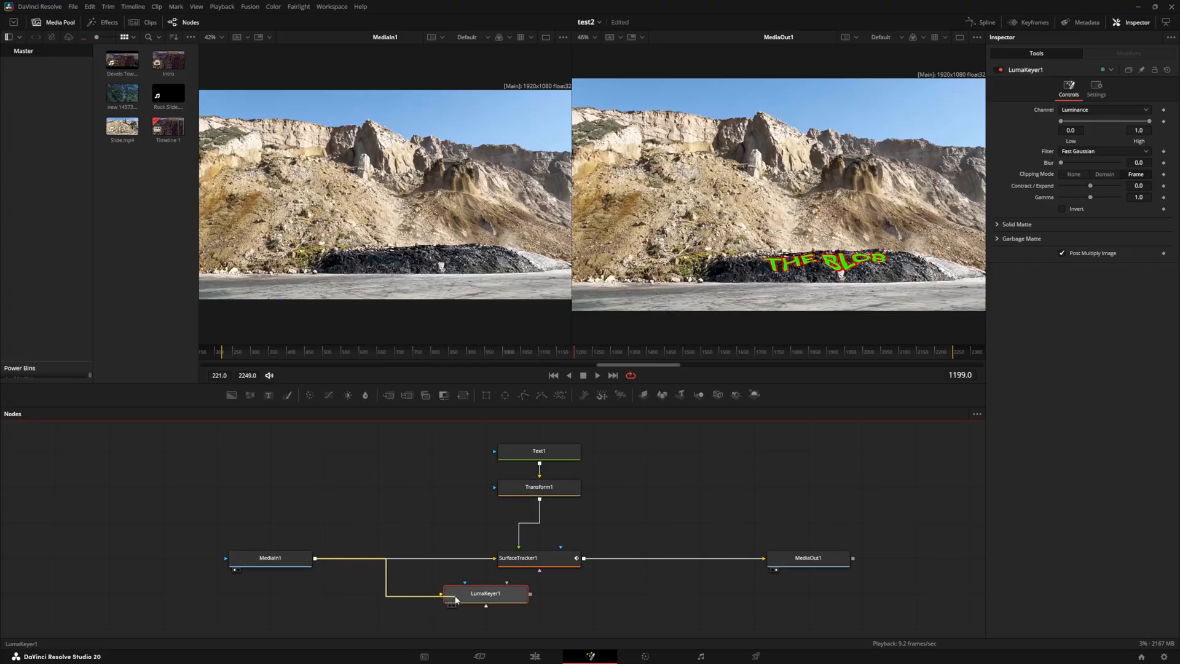
left_click_drag(486, 593, 539, 592)
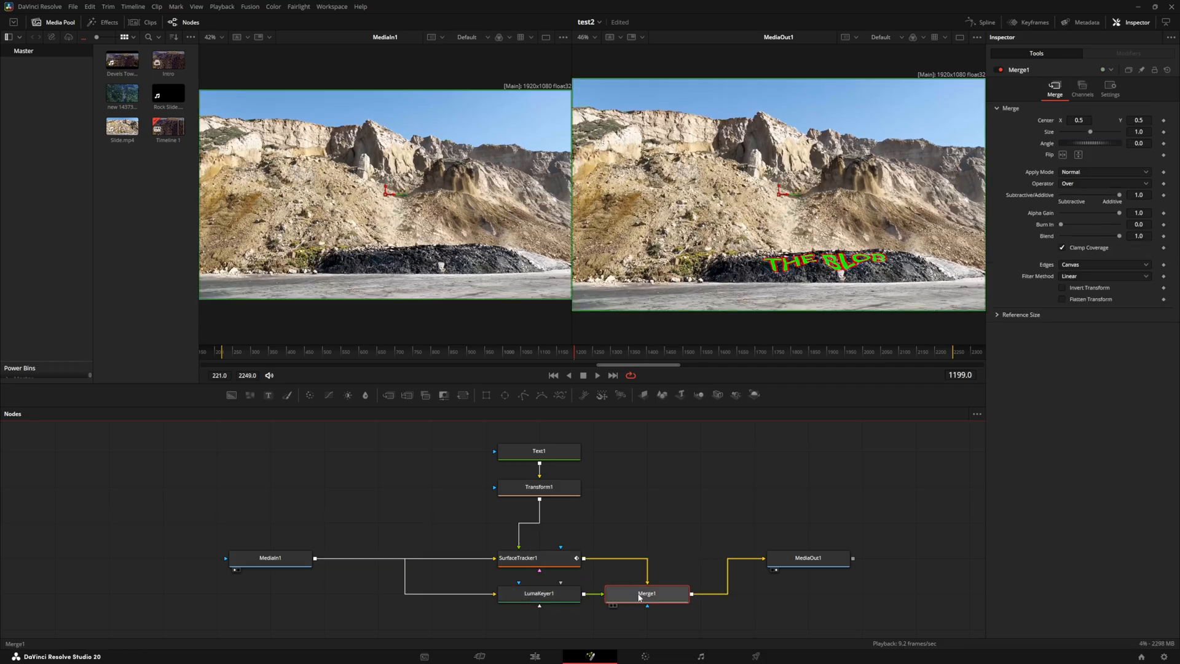
left_click(539, 594)
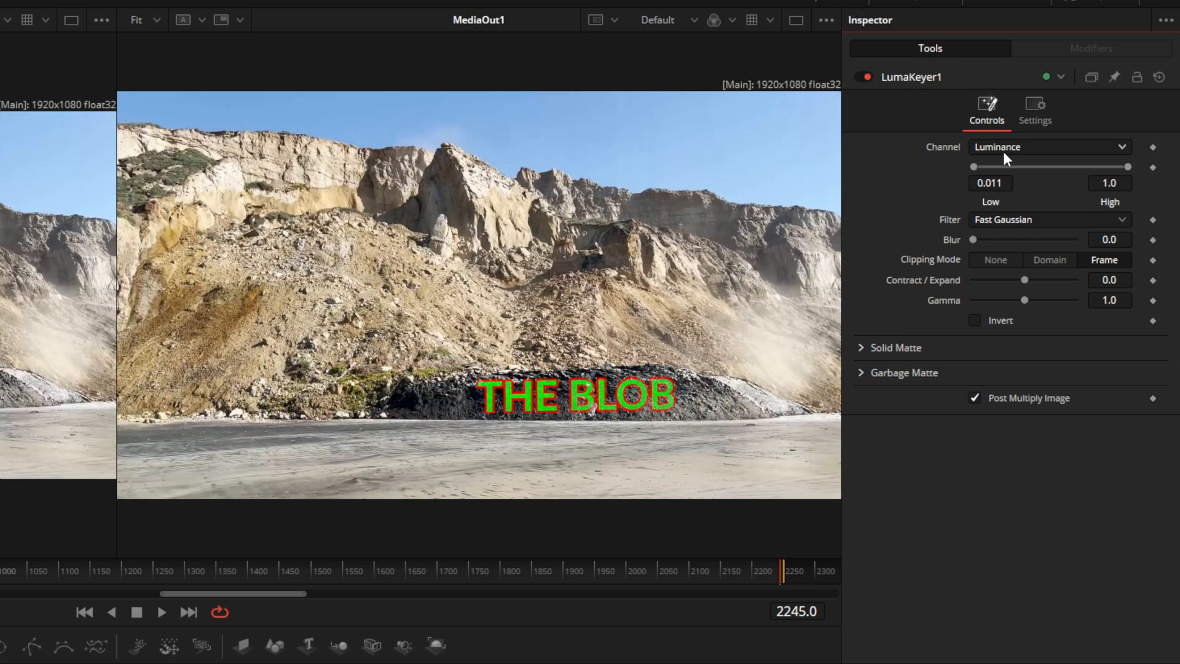
Step: Keep the keyer on Luminance and set its range to roughly 0.206 low and 0.828 high
left_click(1049, 146)
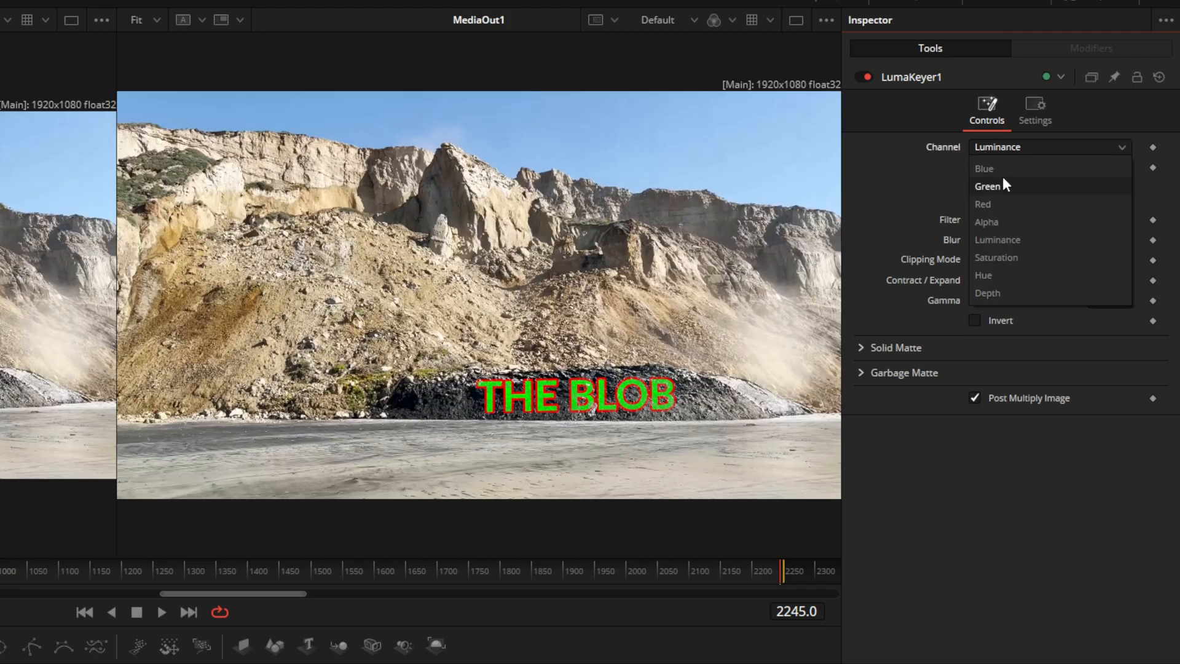
left_click(983, 204)
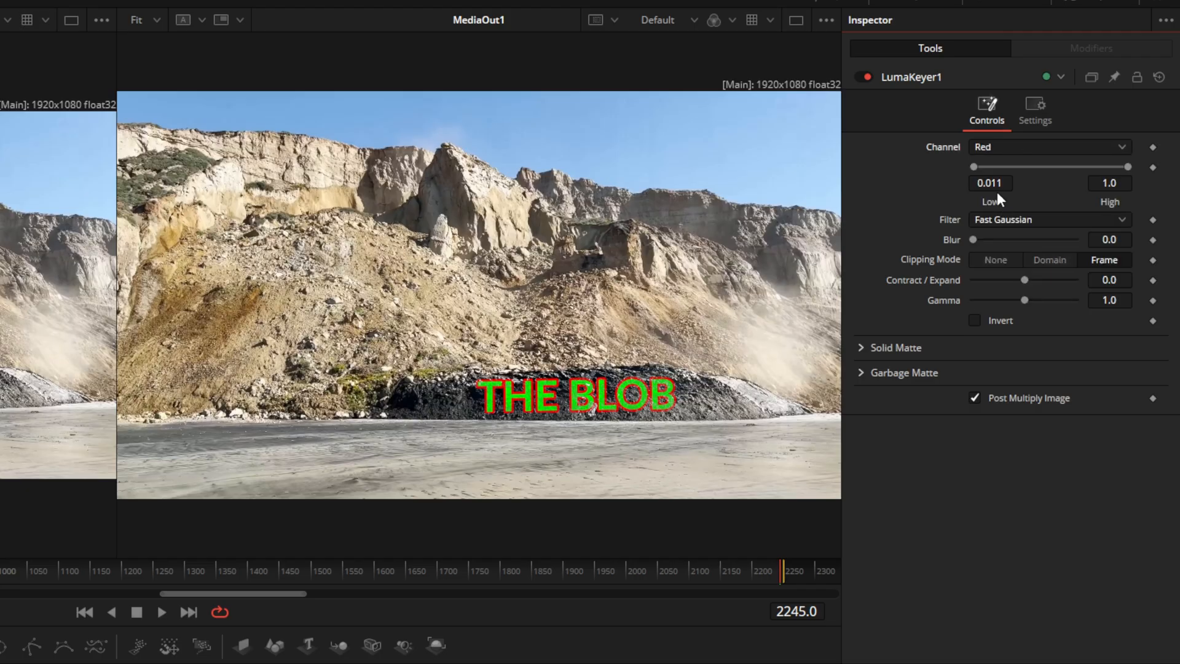
left_click(1049, 147)
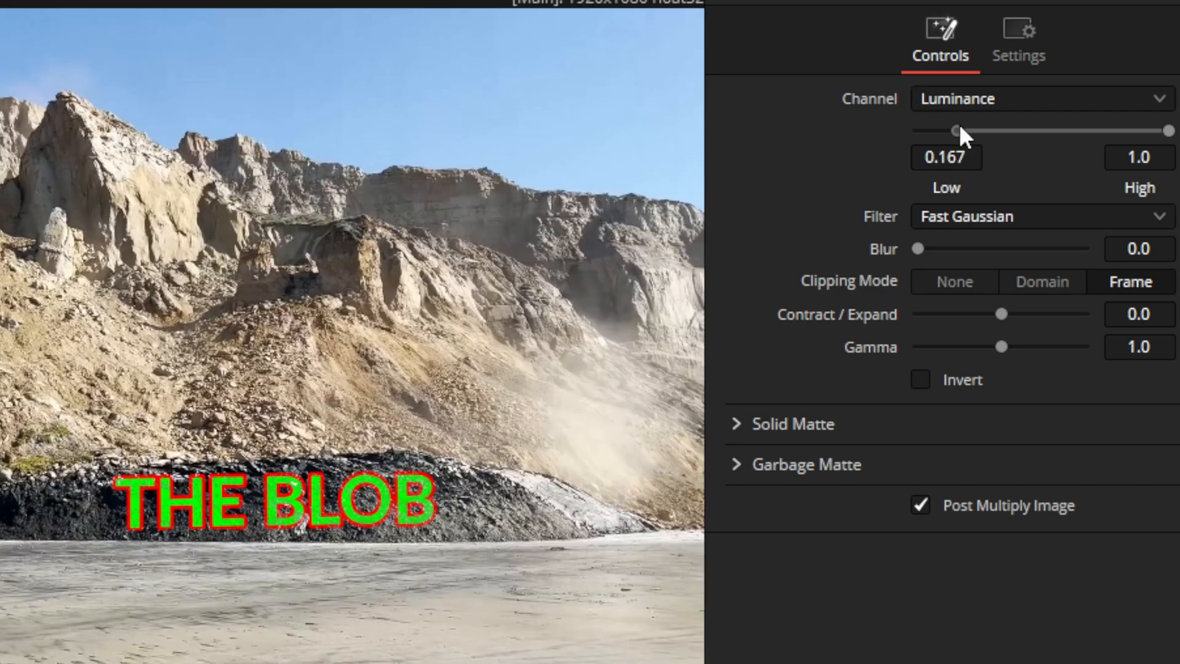
left_click_drag(956, 130, 1087, 130)
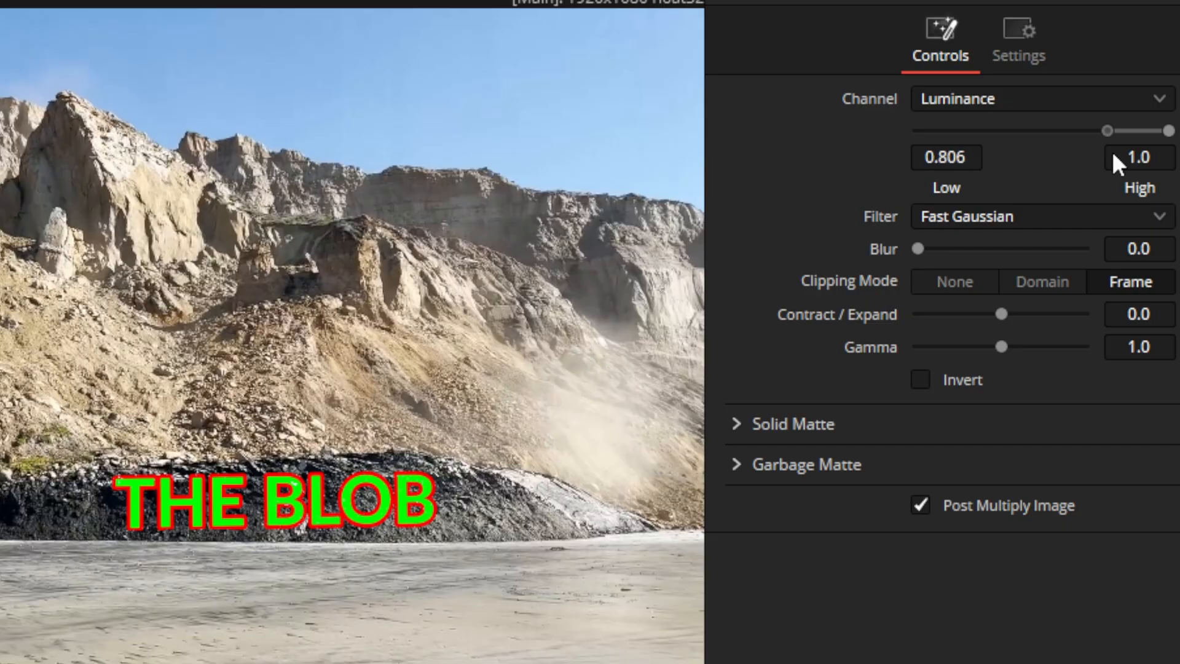
left_click_drag(1089, 131, 967, 130)
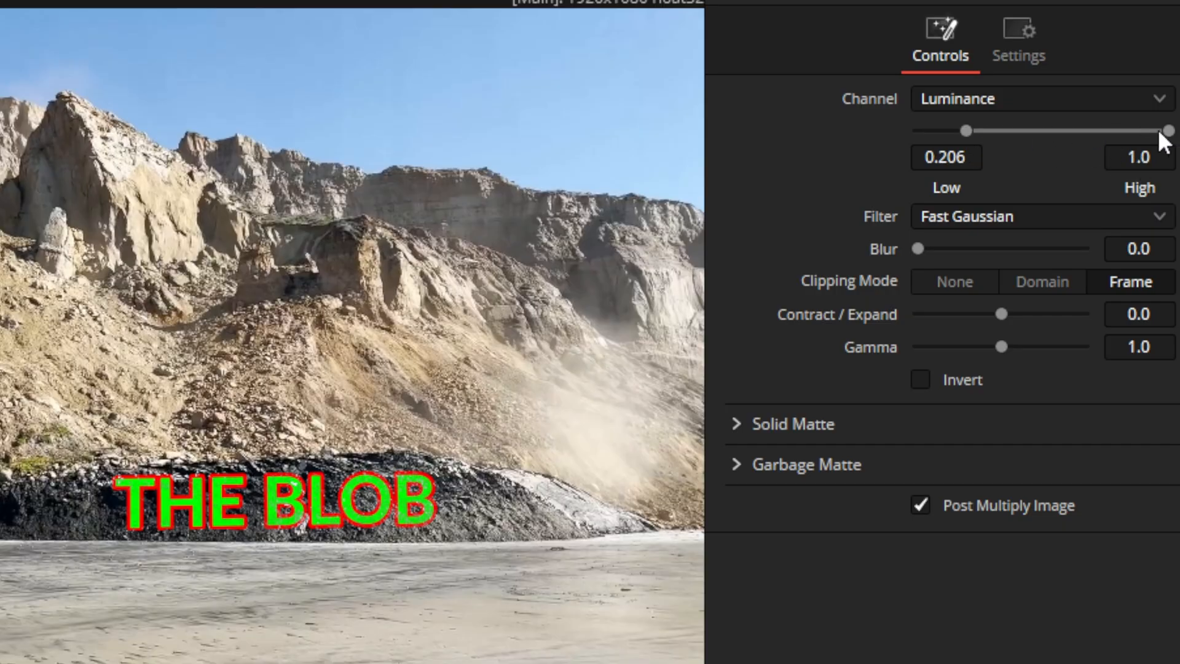
left_click_drag(1168, 130, 1156, 130)
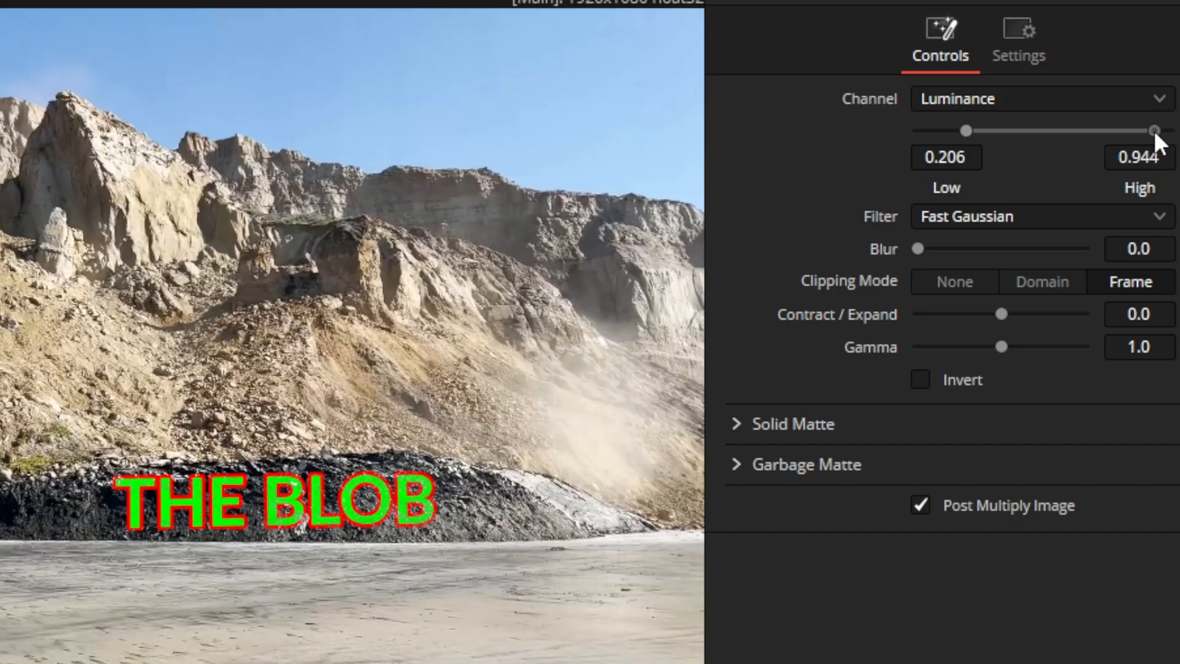
left_click_drag(1153, 129, 1053, 130)
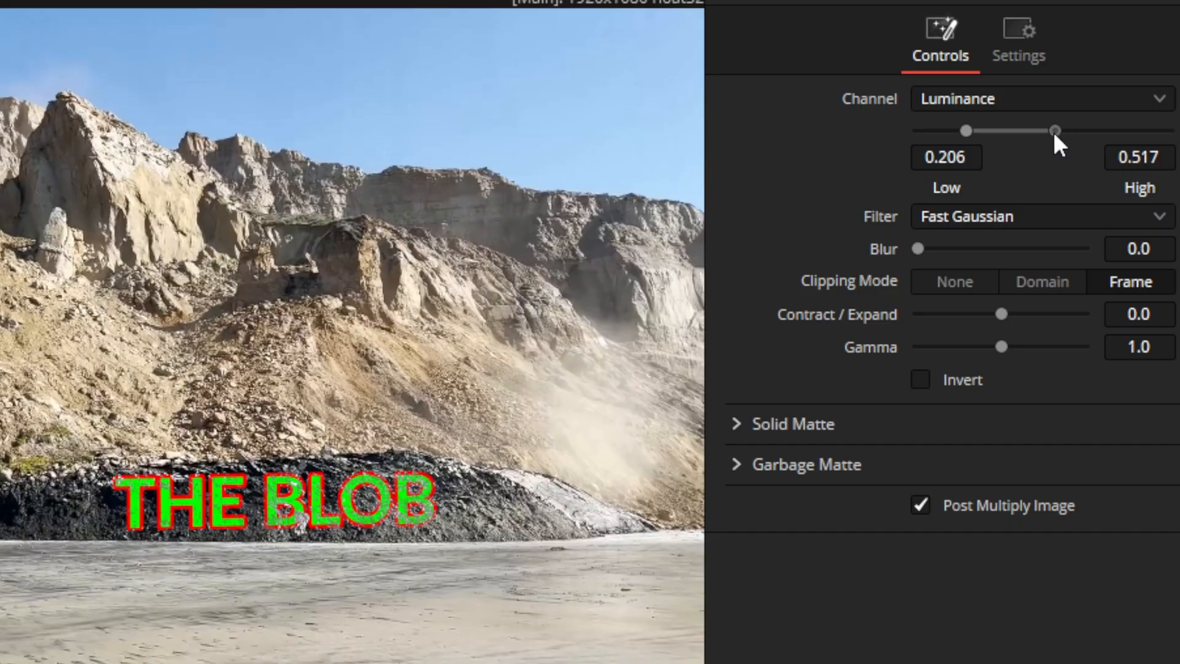
left_click_drag(1053, 131, 1013, 130)
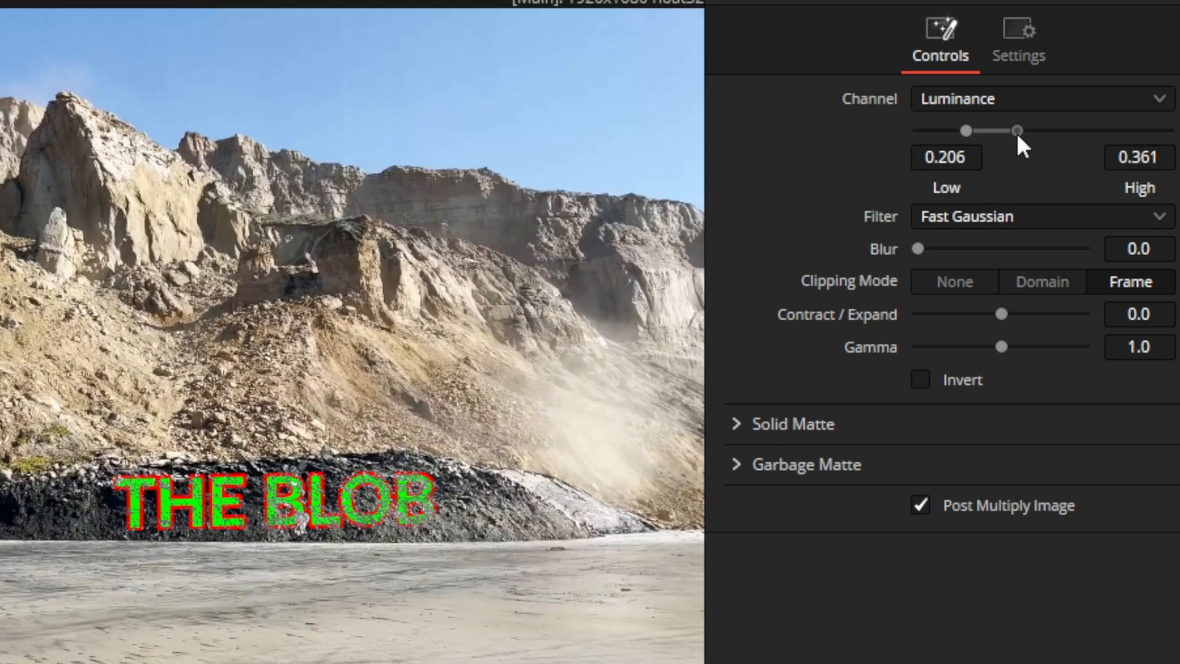
left_click_drag(1018, 130, 1135, 131)
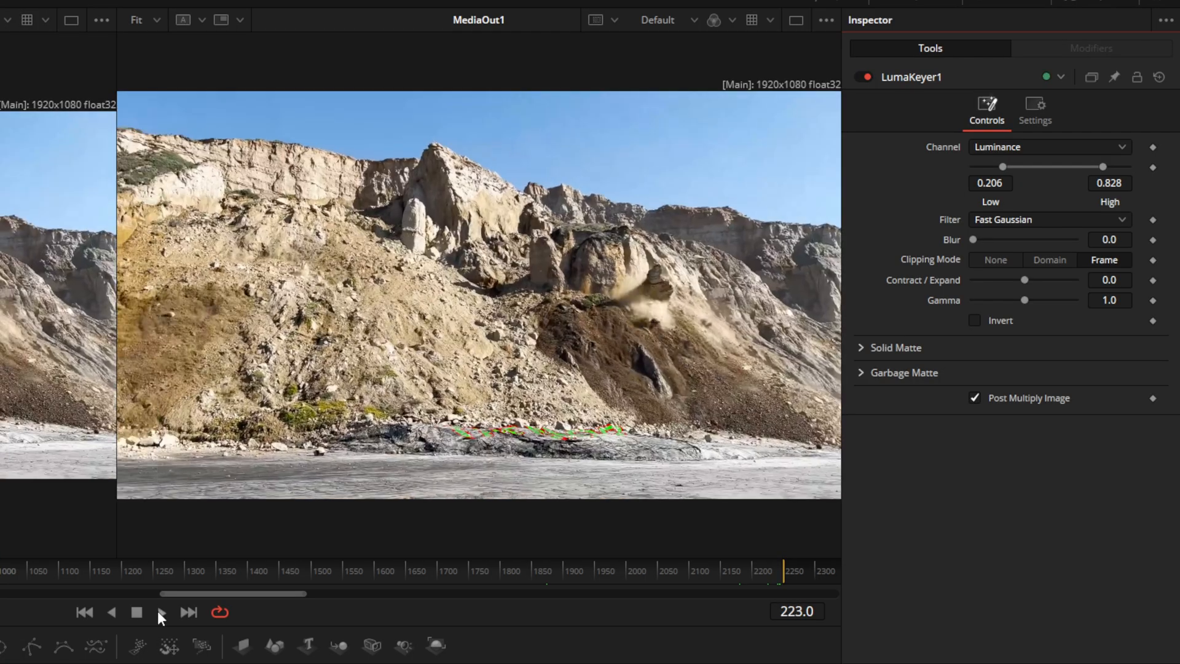
left_click(161, 612)
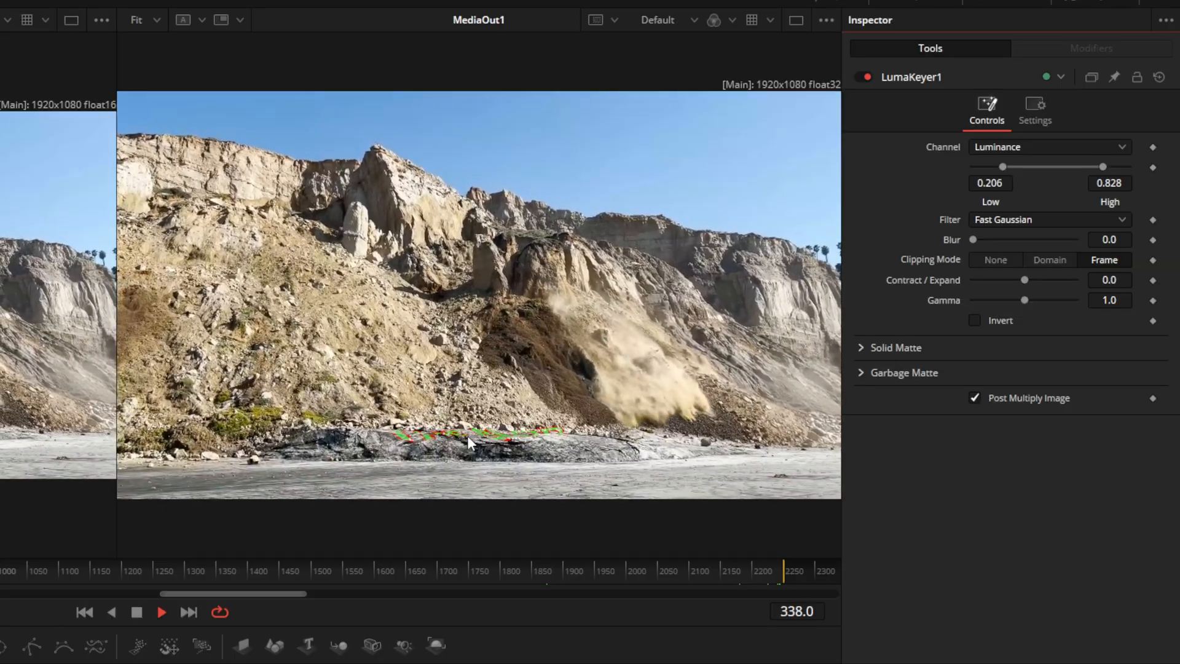
left_click(34, 571)
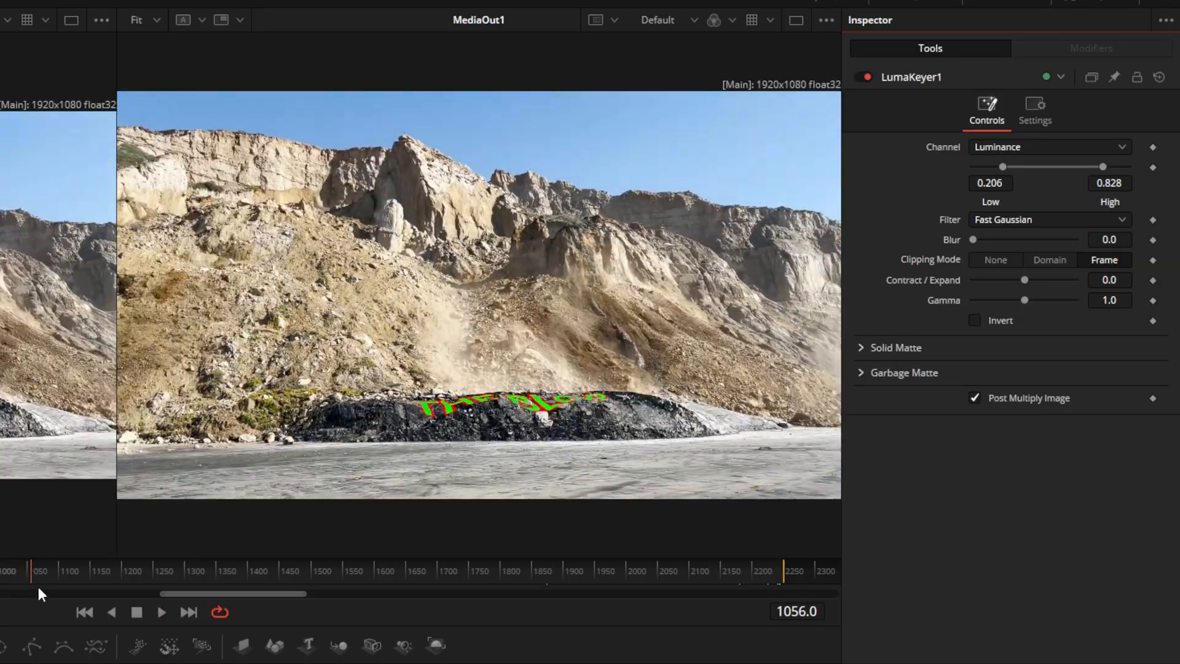
left_click(323, 570)
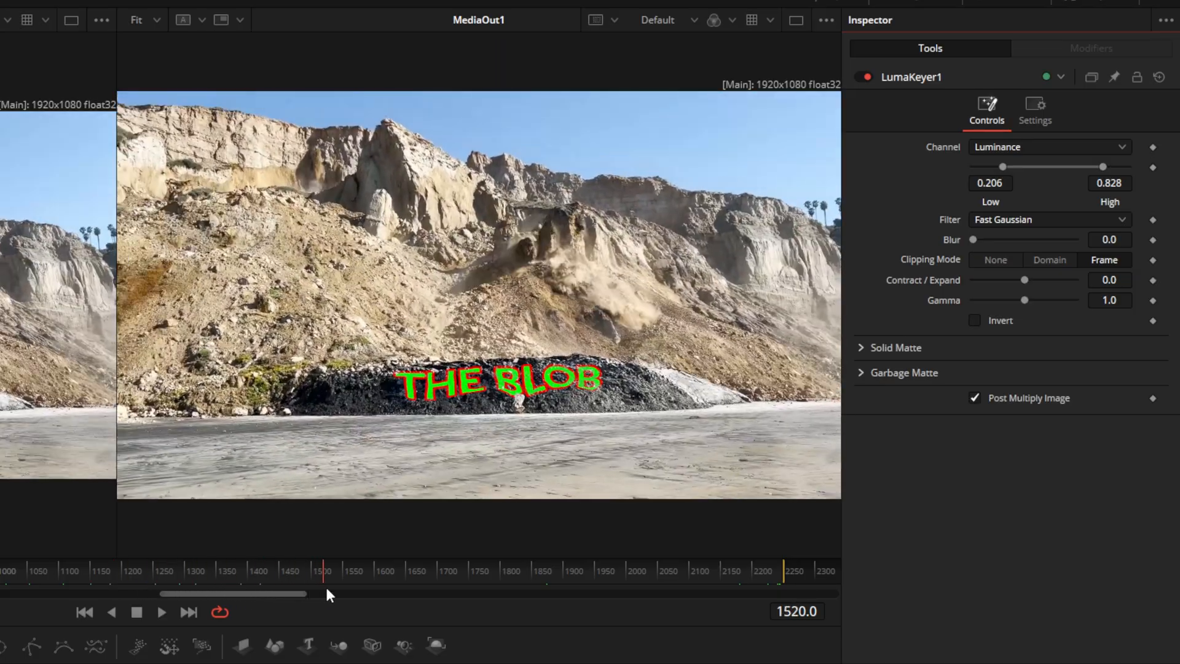
left_click(570, 581)
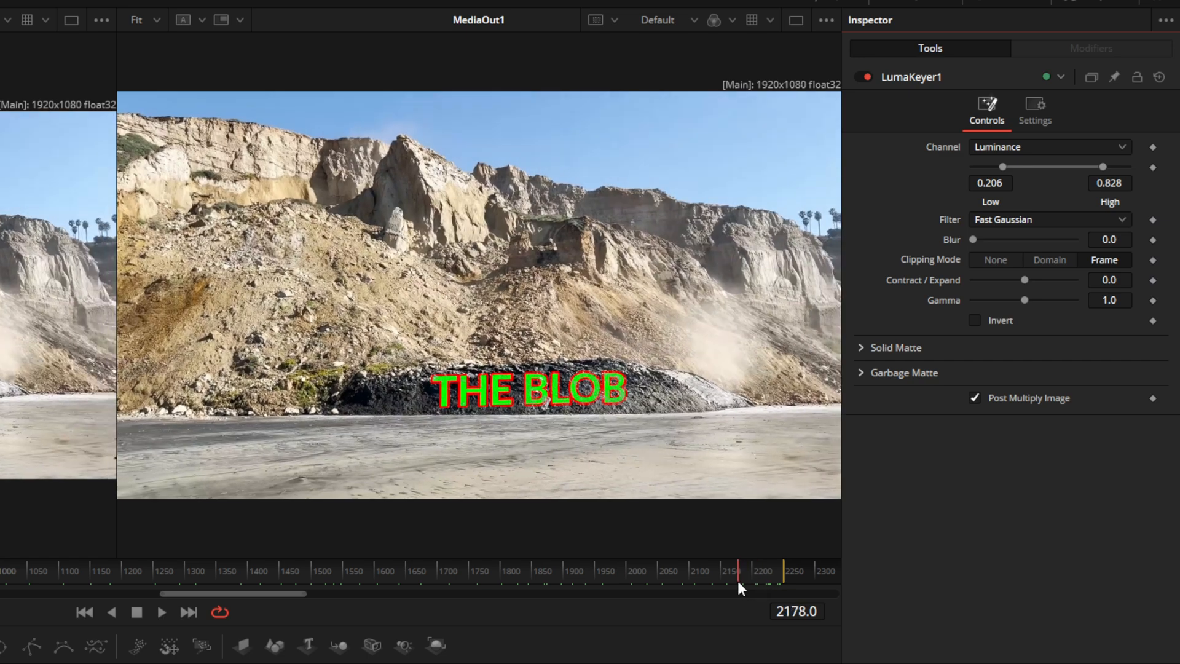
left_click_drag(741, 569, 734, 568)
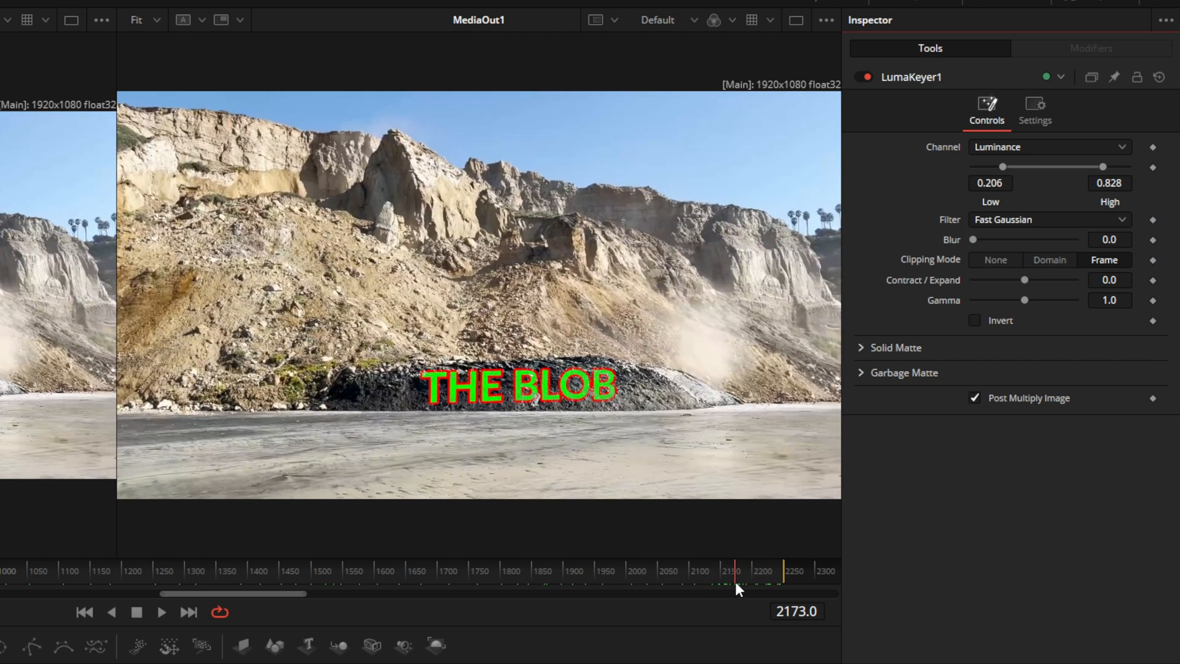
left_click(681, 590)
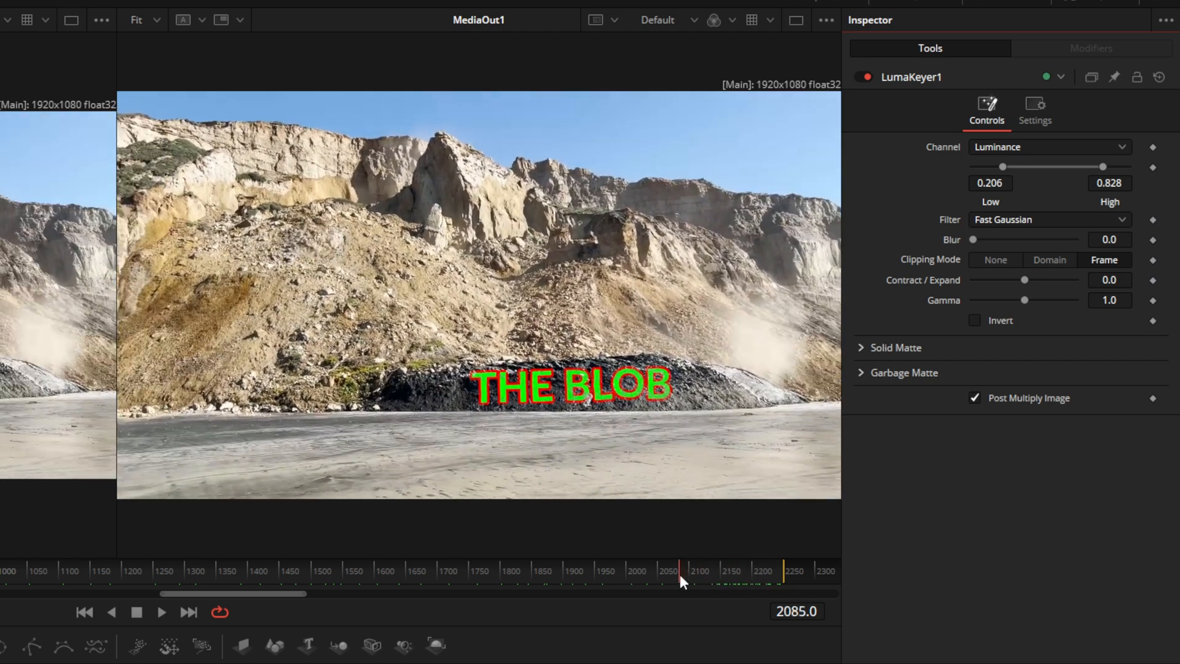
left_click(458, 580)
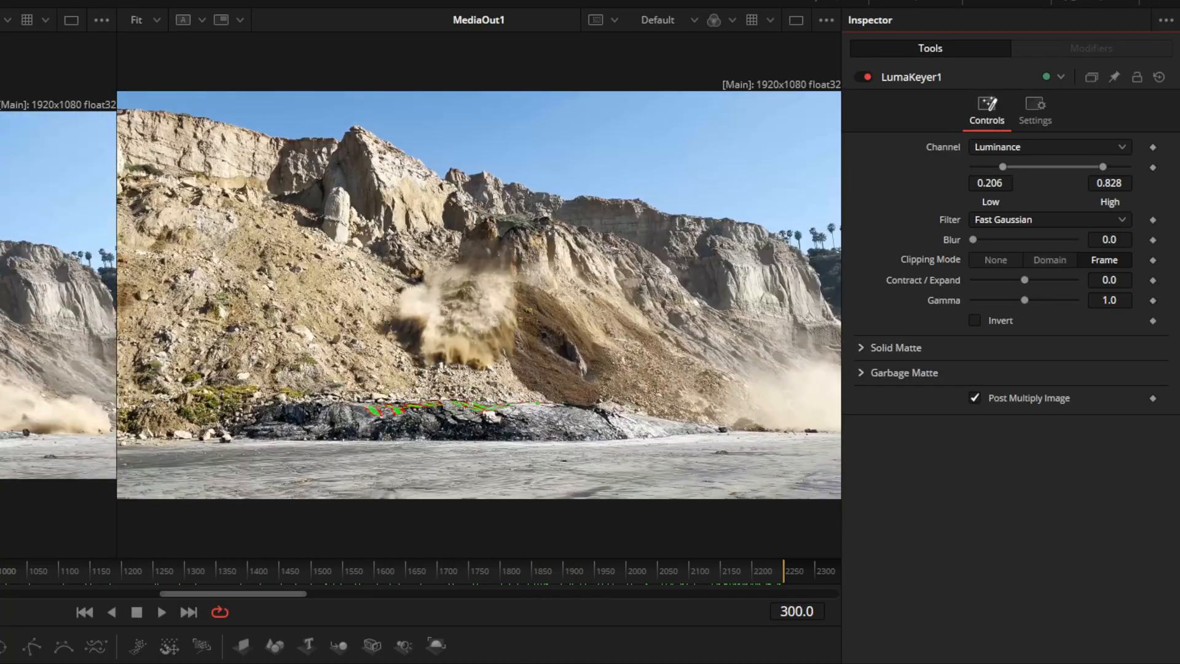
left_click_drag(787, 592, 164, 593)
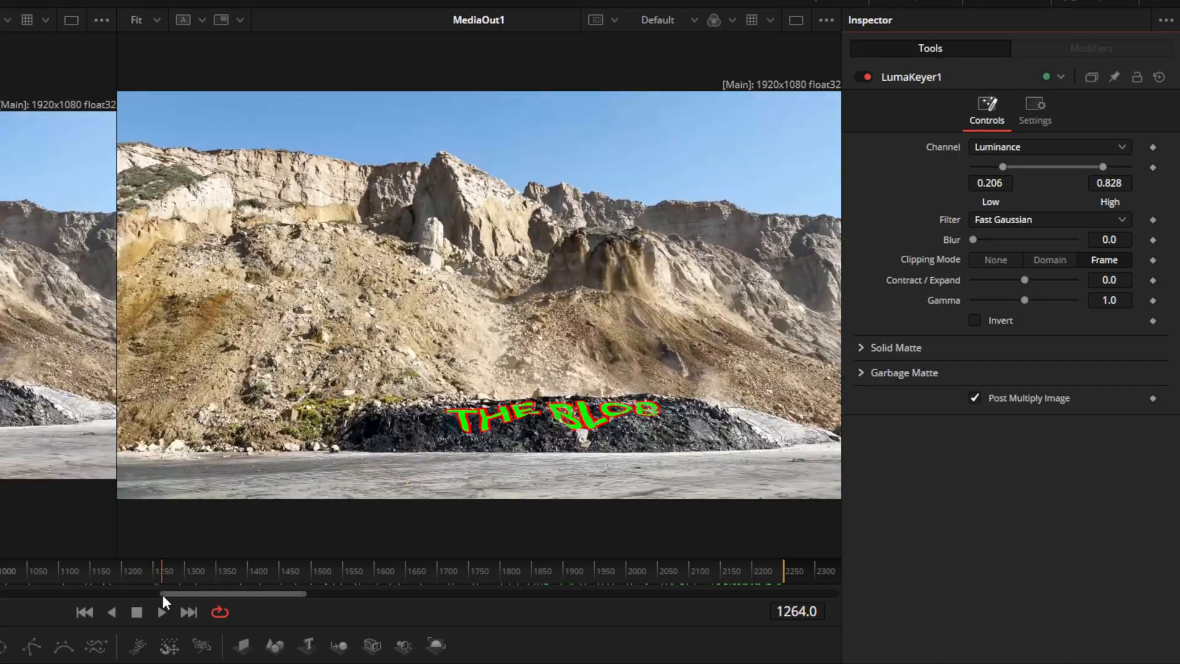